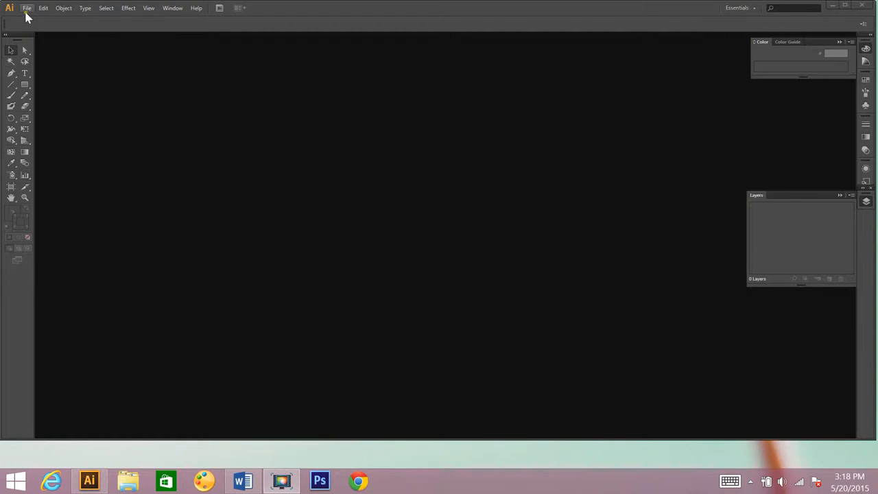
Create a new document with landscape orientation and inch units via File > New
{"action": "left_click", "coordinate": [28, 8]}
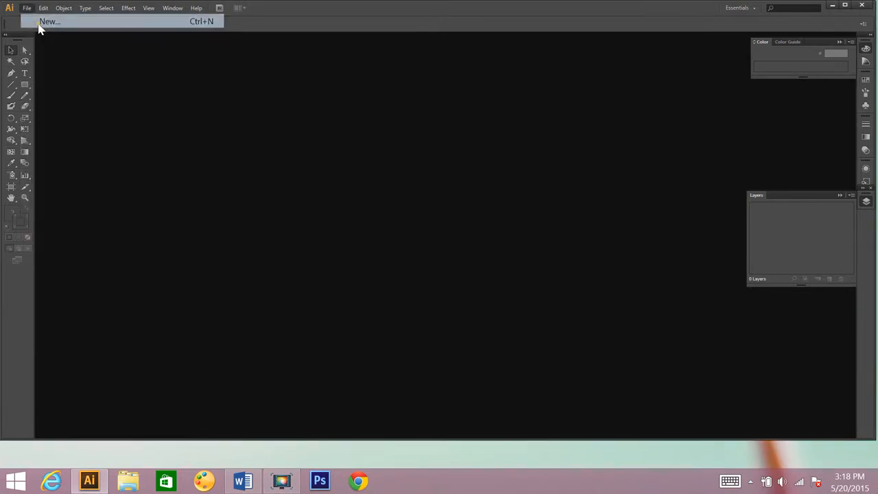
{"action": "left_click", "coordinate": [49, 22]}
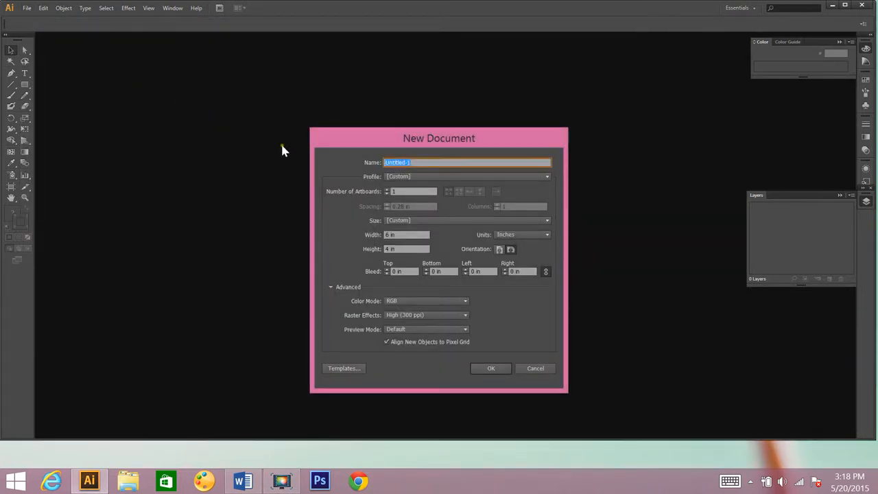
{"action": "mouse_move", "coordinate": [428, 180]}
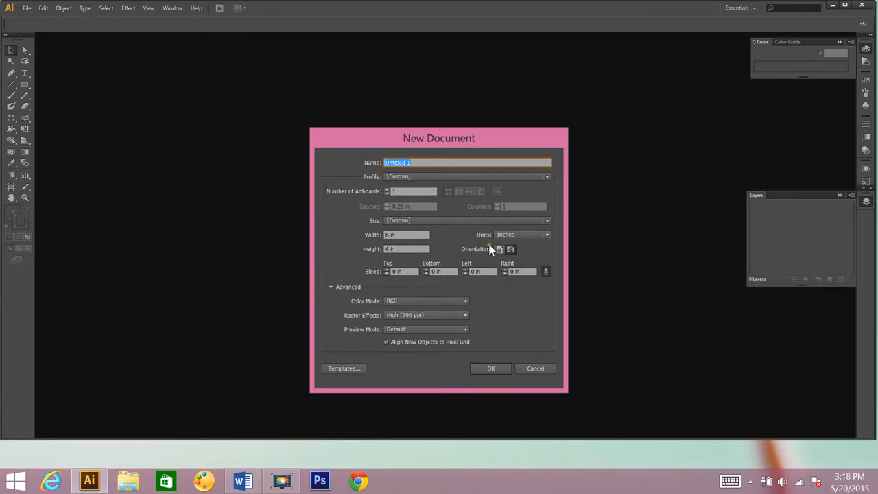
{"action": "left_click", "coordinate": [546, 234]}
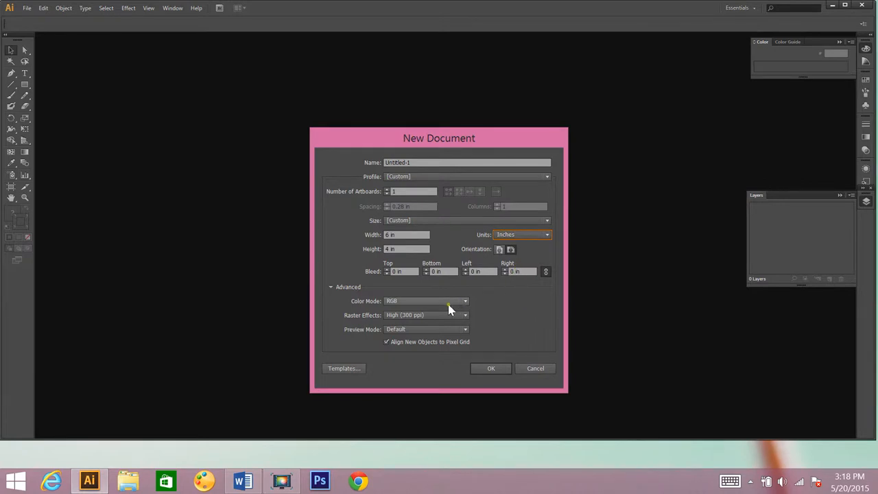
{"action": "mouse_move", "coordinate": [460, 336]}
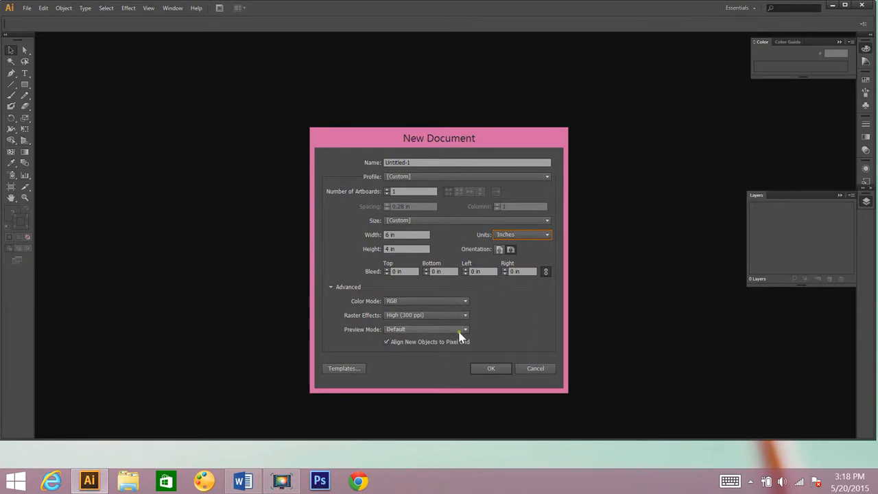
{"action": "left_click", "coordinate": [492, 368]}
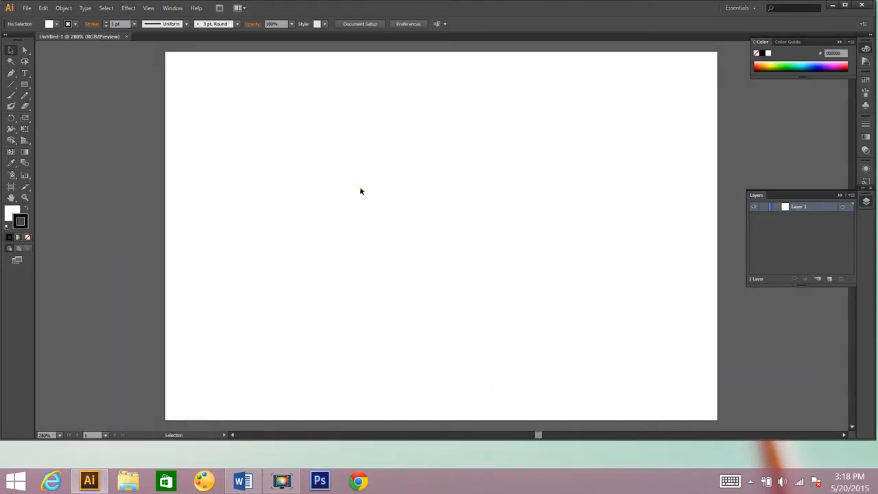
Turn on Show Grid from the View menu and toggle Smart Guides
{"action": "left_click", "coordinate": [148, 8]}
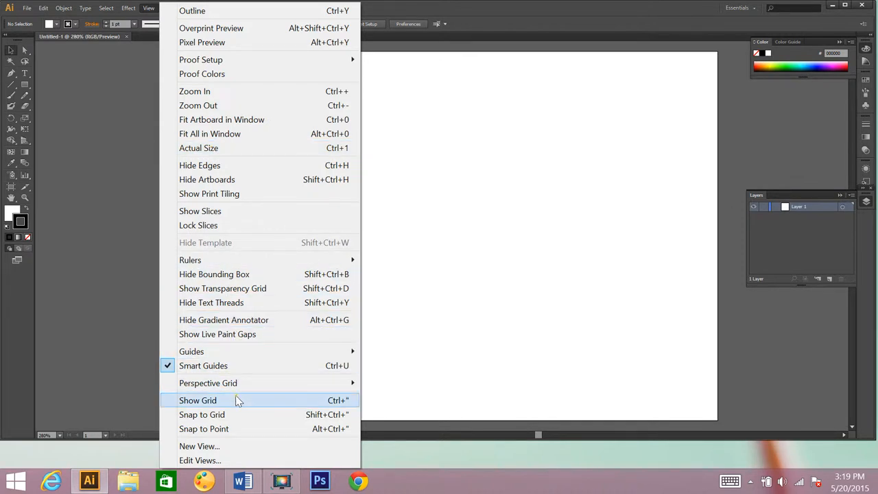
{"action": "left_click", "coordinate": [198, 401]}
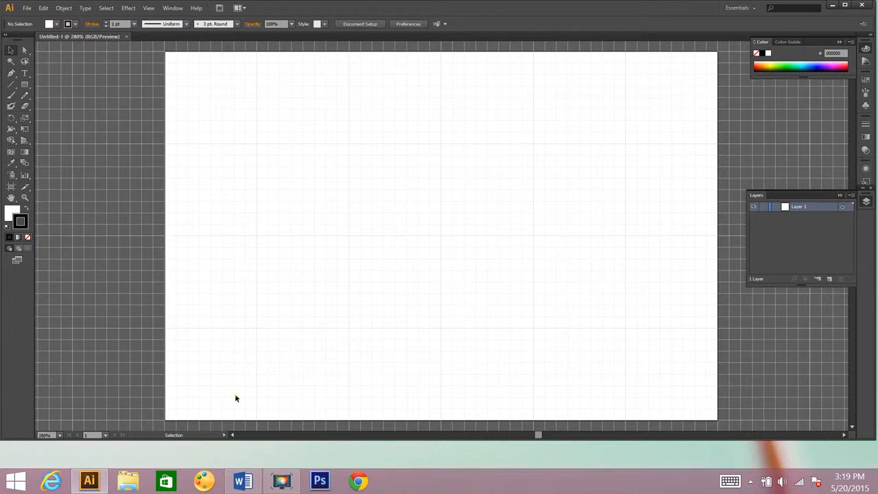
{"action": "mouse_move", "coordinate": [167, 25]}
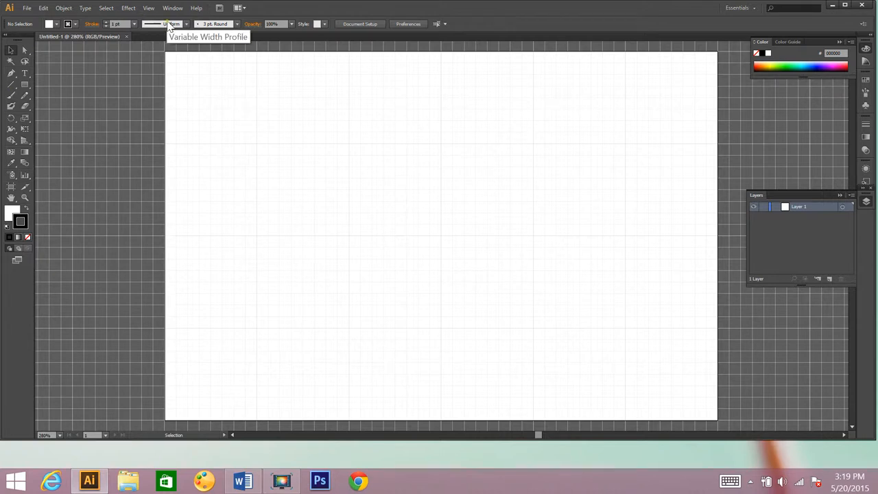
{"action": "left_click", "coordinate": [148, 8]}
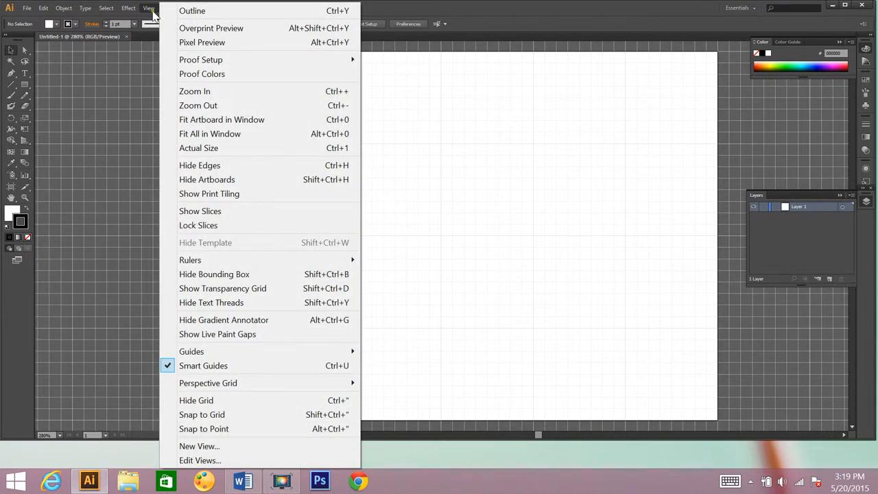
{"action": "mouse_move", "coordinate": [203, 365]}
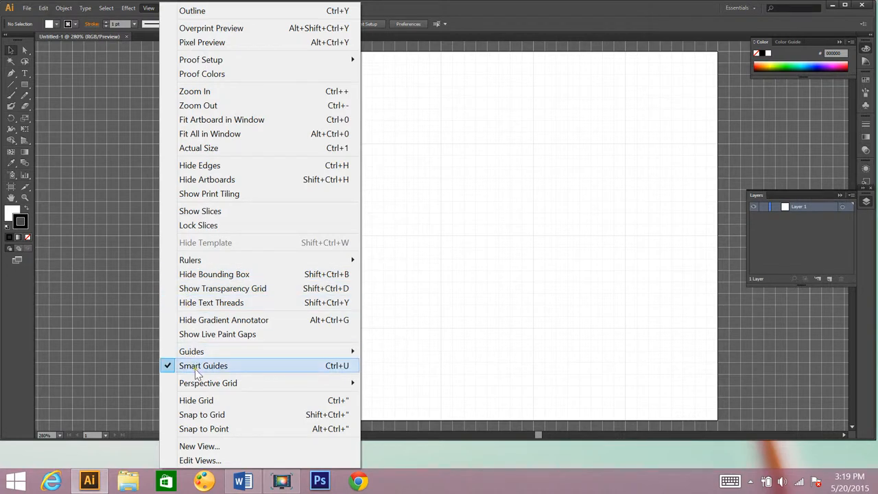
{"action": "mouse_move", "coordinate": [181, 373]}
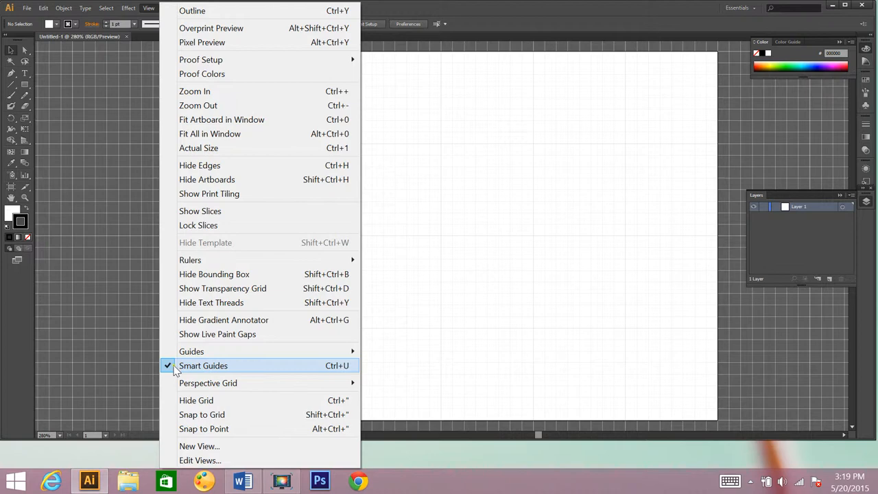
{"action": "left_click", "coordinate": [203, 365]}
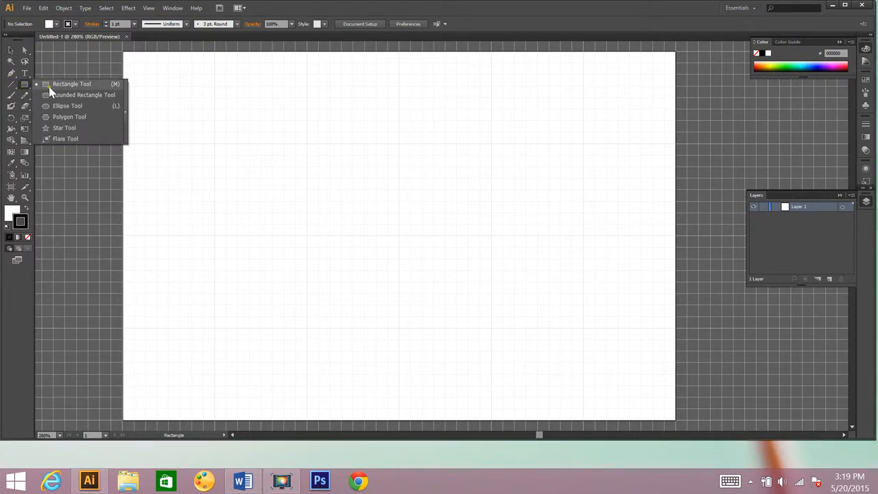
{"action": "mouse_move", "coordinate": [67, 105]}
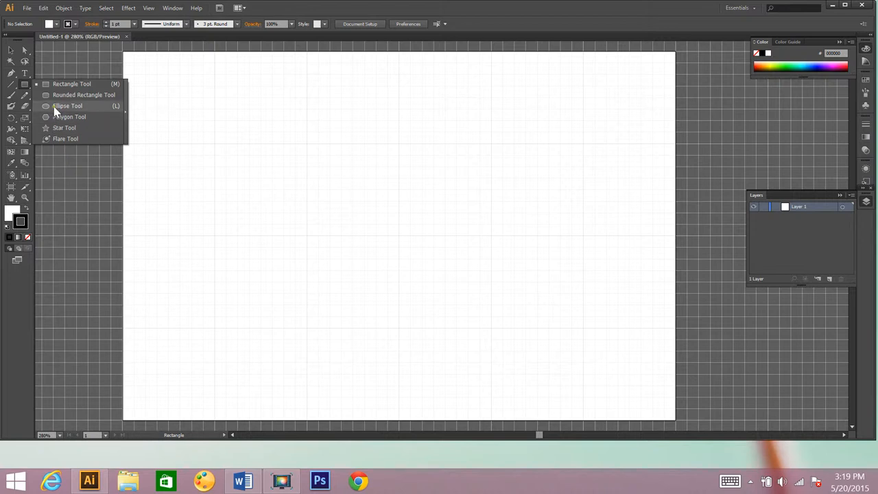
Place a 1.015 in by 1.015 in circle with the Ellipse tool at the artboard's top-left
{"action": "left_click", "coordinate": [67, 106]}
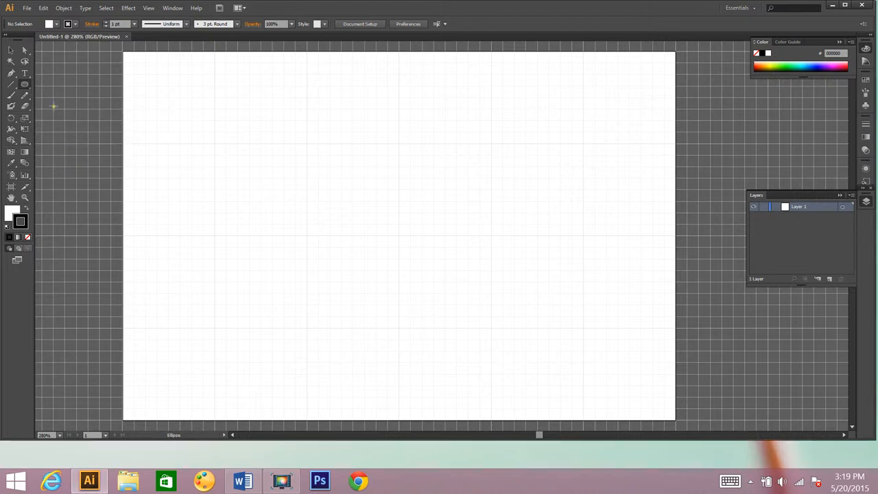
{"action": "mouse_move", "coordinate": [146, 74]}
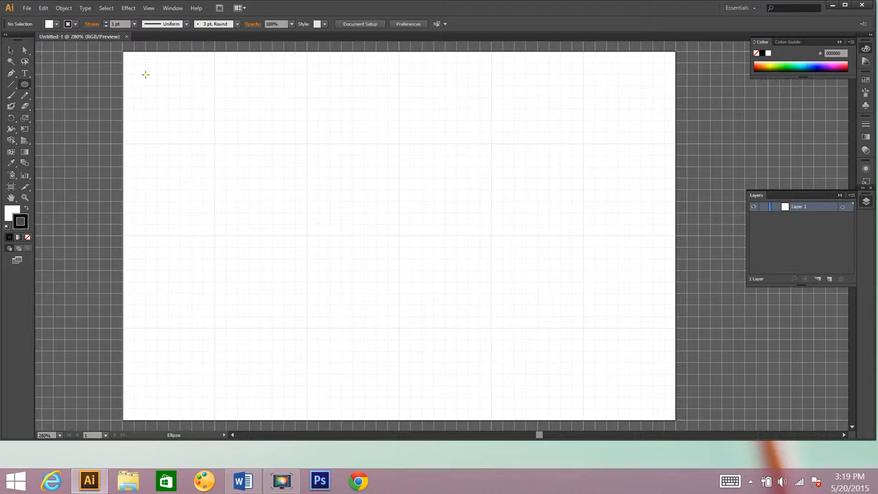
{"action": "left_click", "coordinate": [145, 74]}
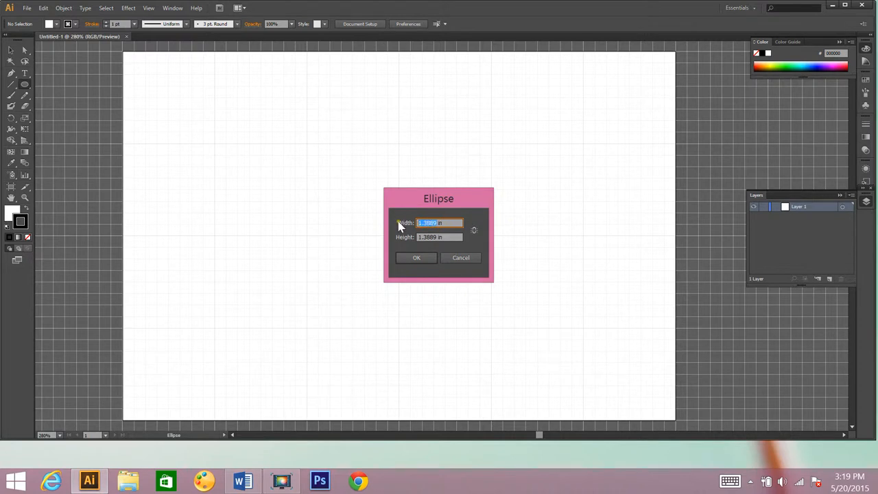
{"action": "type", "text": "1.0 in"}
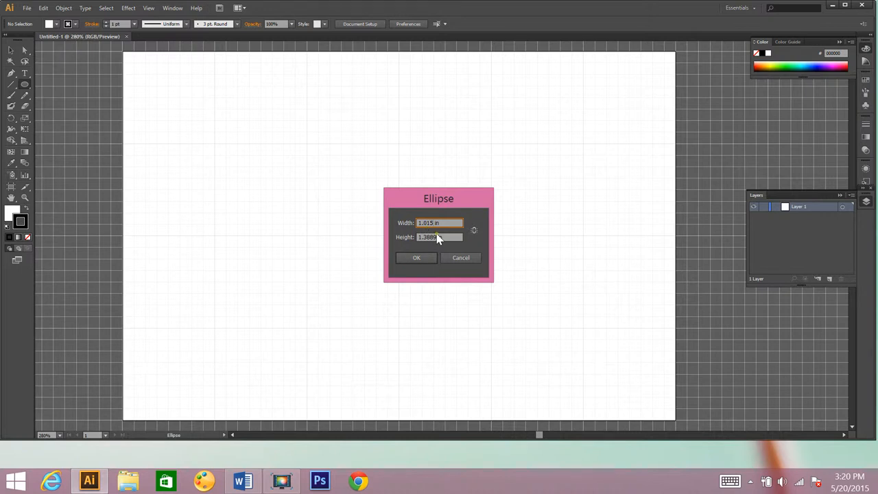
{"action": "type", "text": "1in"}
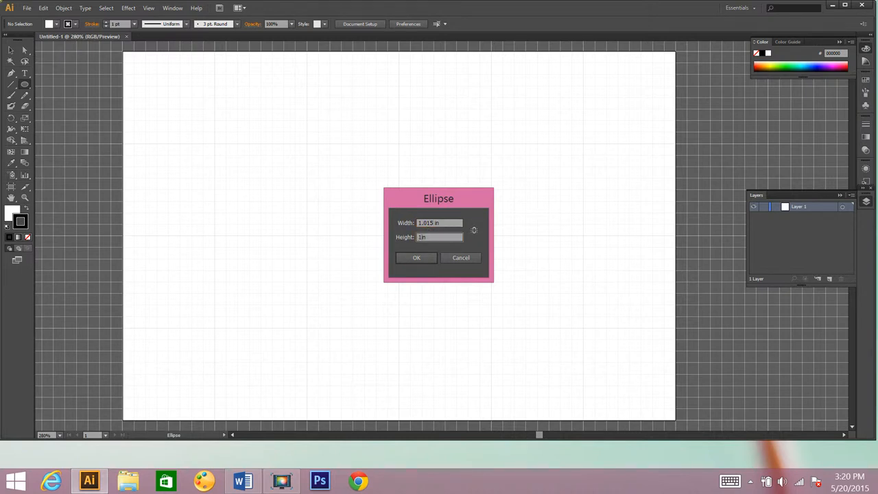
{"action": "type", "text": "1.015in"}
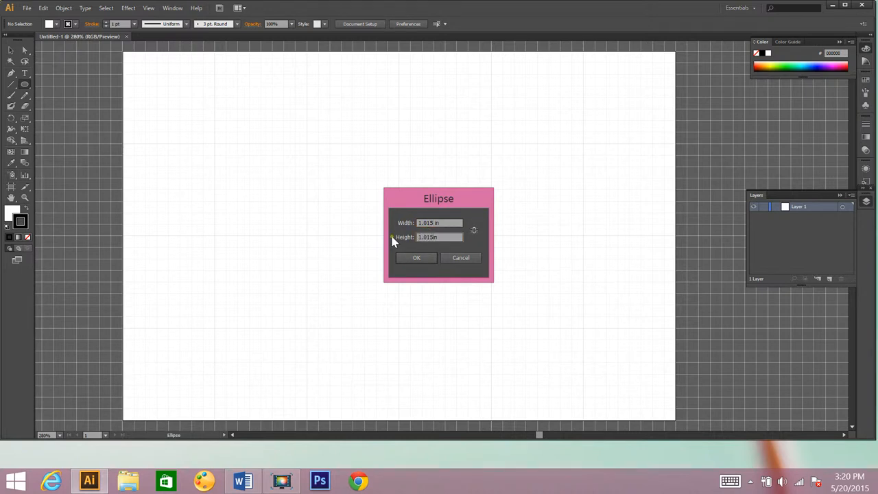
{"action": "left_click", "coordinate": [417, 258]}
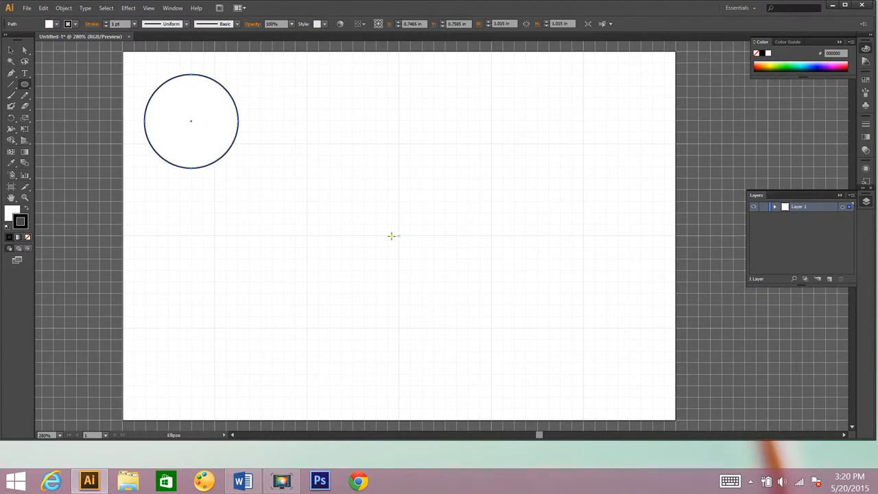
{"action": "mouse_move", "coordinate": [145, 46]}
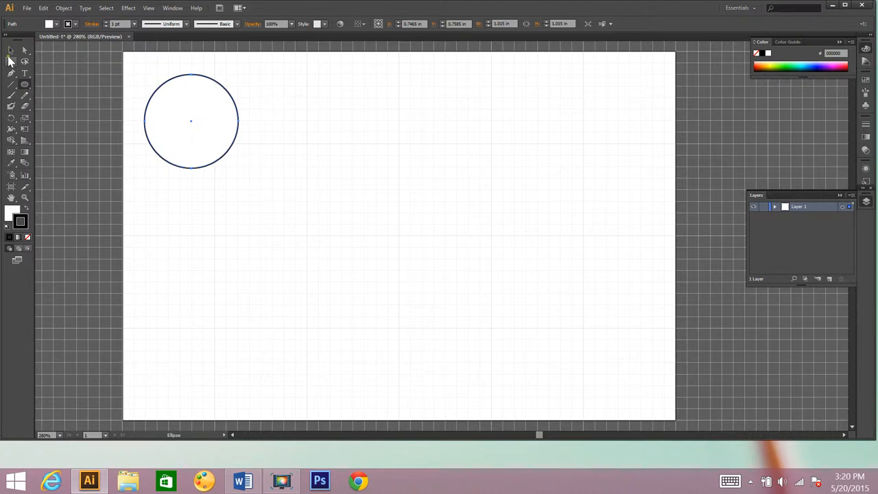
Select the circle and set its stroke to none, removing the dark outline
{"action": "left_click", "coordinate": [11, 50]}
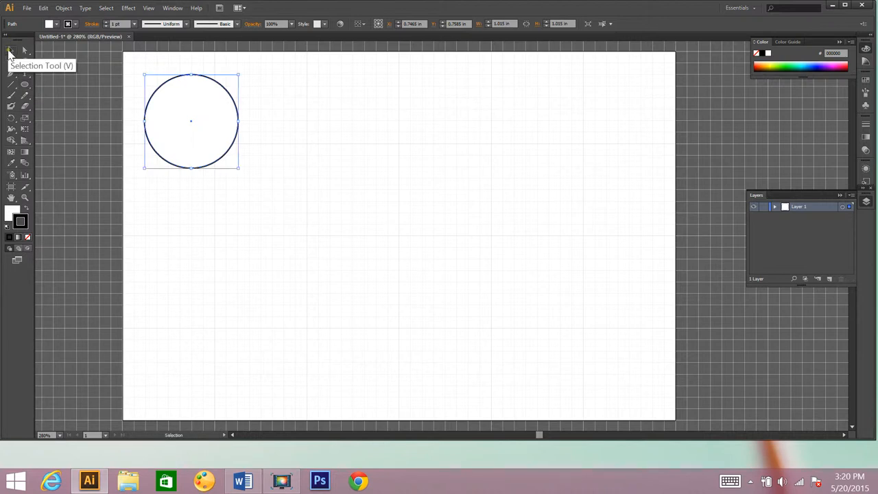
{"action": "mouse_move", "coordinate": [27, 129]}
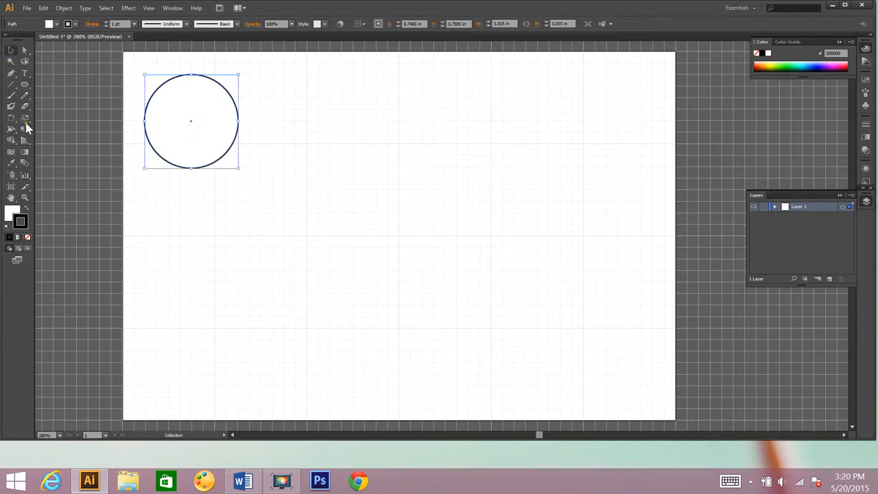
{"action": "mouse_move", "coordinate": [158, 150]}
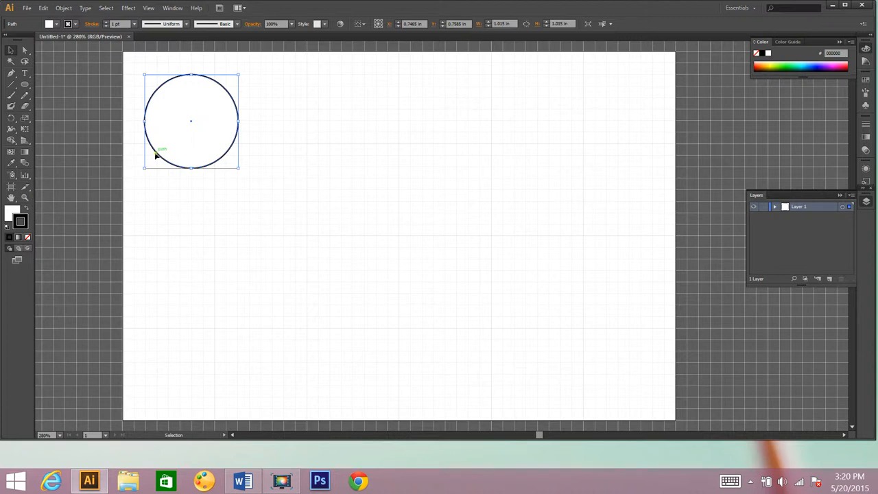
{"action": "mouse_move", "coordinate": [11, 214]}
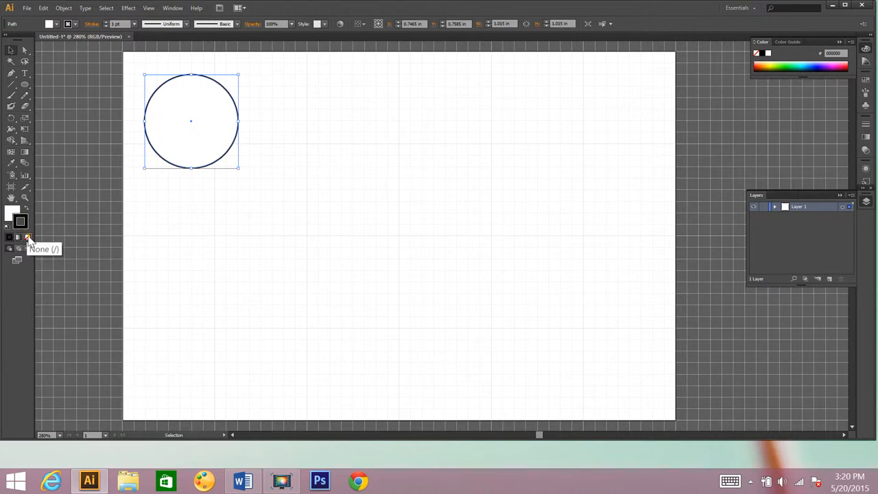
{"action": "left_click", "coordinate": [28, 236]}
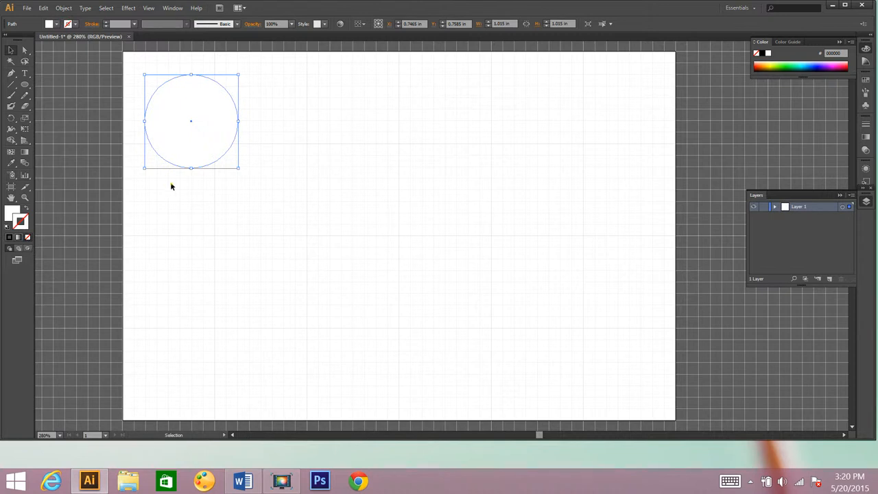
{"action": "mouse_move", "coordinate": [186, 71]}
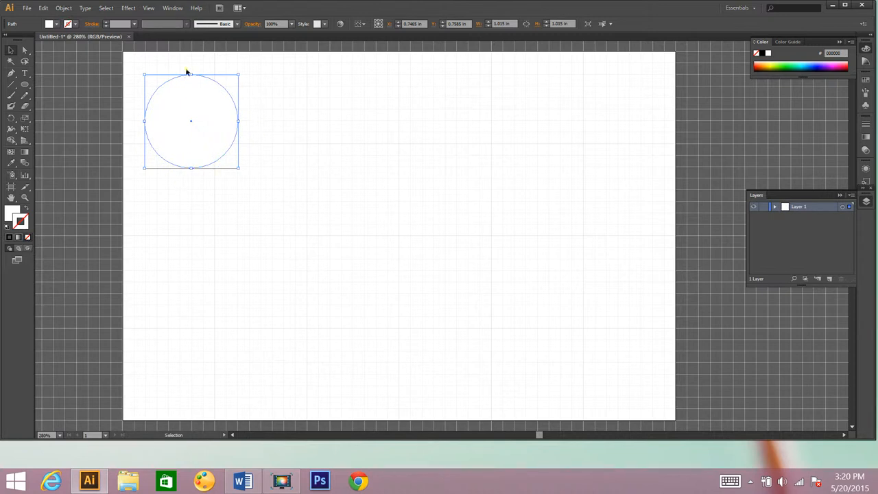
{"action": "mouse_move", "coordinate": [200, 203]}
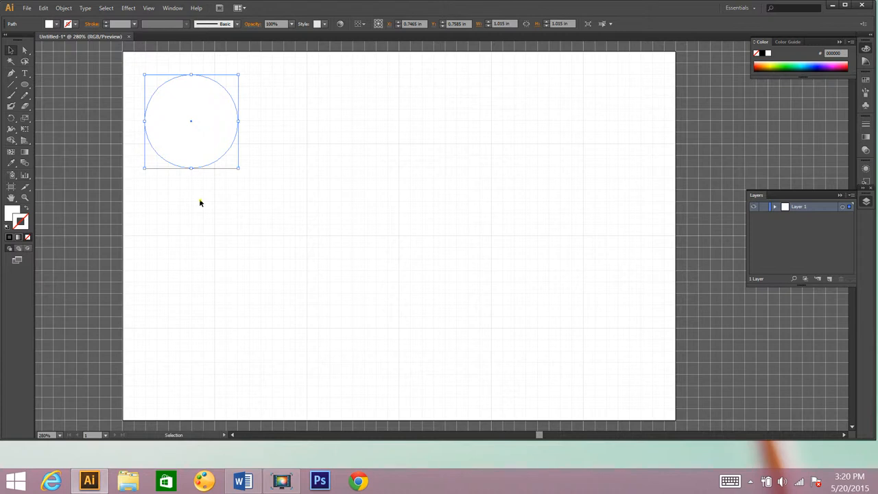
{"action": "mouse_move", "coordinate": [117, 165]}
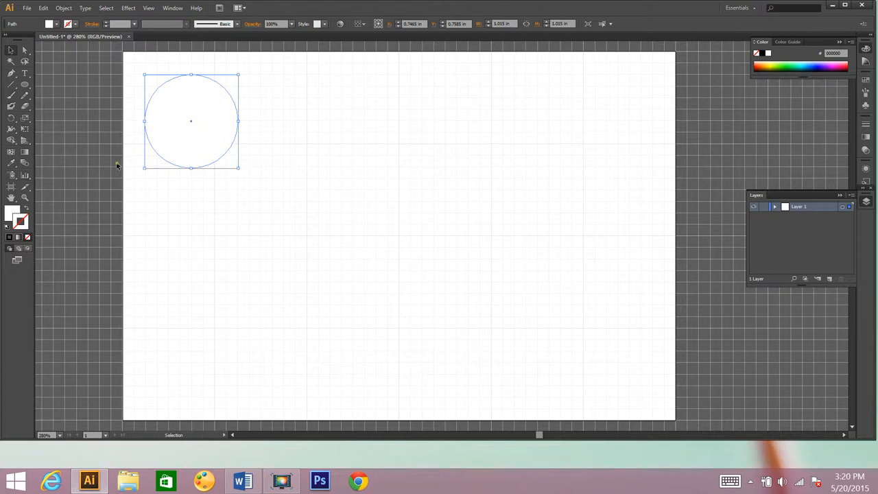
{"action": "mouse_move", "coordinate": [37, 239]}
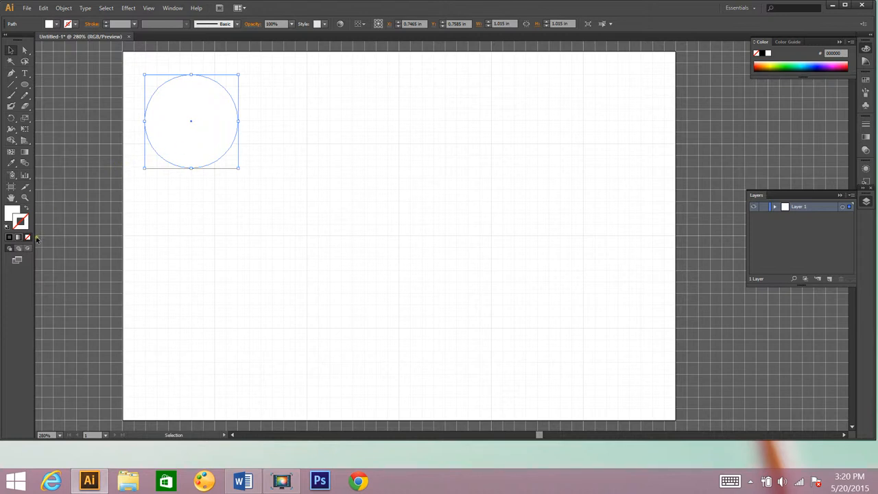
{"action": "mouse_move", "coordinate": [28, 248]}
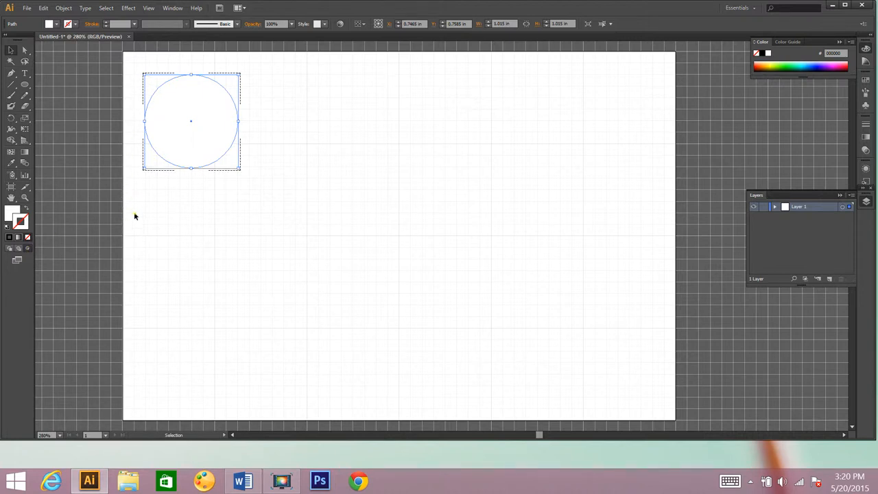
{"action": "mouse_move", "coordinate": [151, 203]}
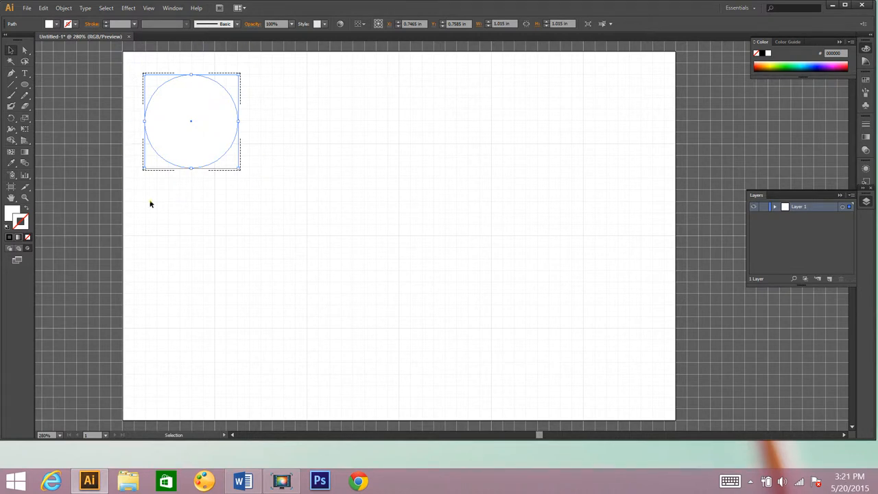
{"action": "mouse_move", "coordinate": [67, 52]}
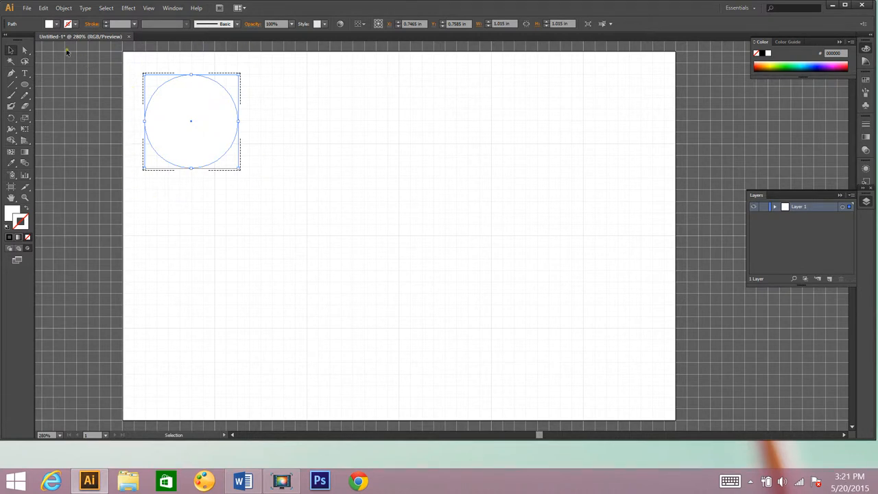
Place Pink & Blue Dots & Chevron - 16 from NUB (E:) > Digital Backgrounds > Pink & Blue
{"action": "left_click", "coordinate": [28, 8]}
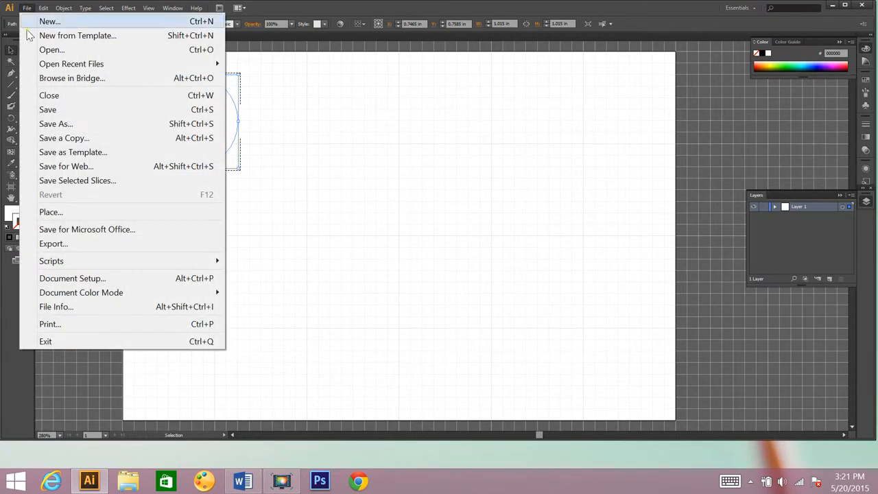
{"action": "left_click", "coordinate": [51, 211]}
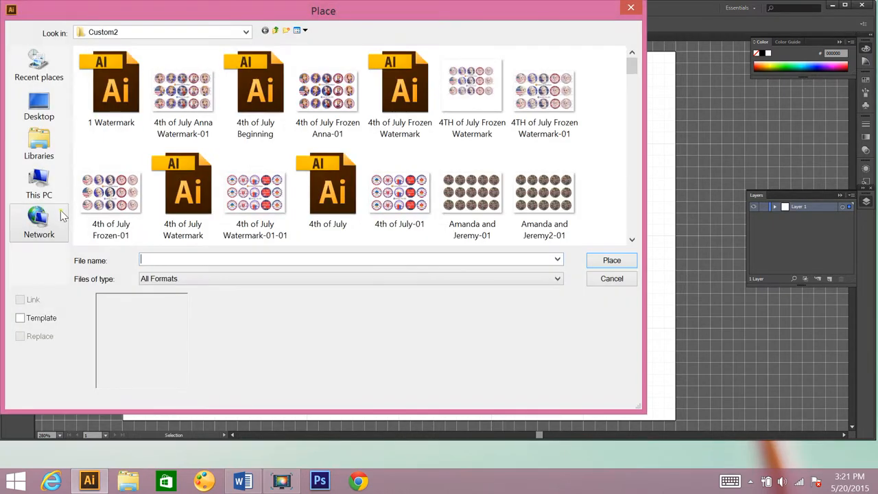
{"action": "left_click", "coordinate": [39, 184]}
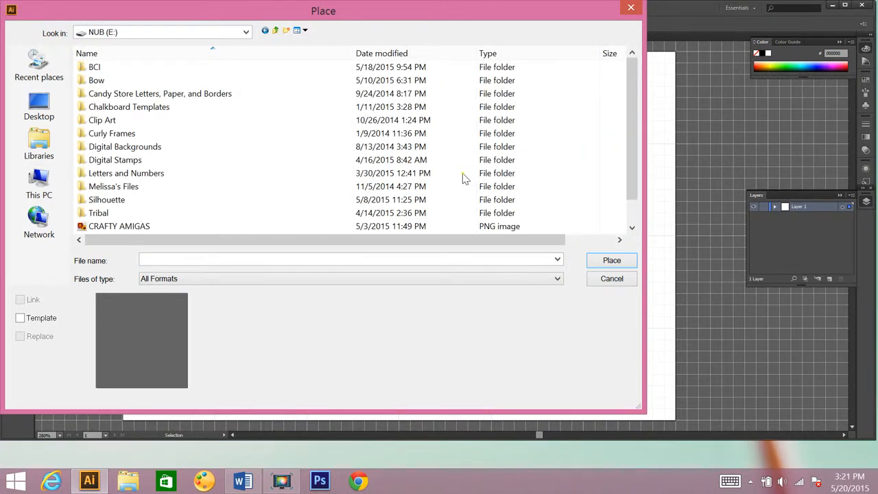
{"action": "double_click", "coordinate": [124, 146]}
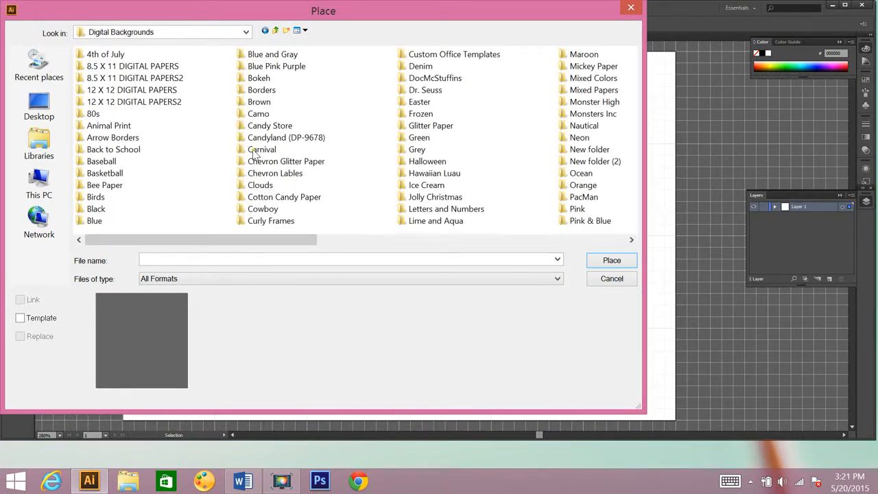
{"action": "left_click", "coordinate": [590, 219]}
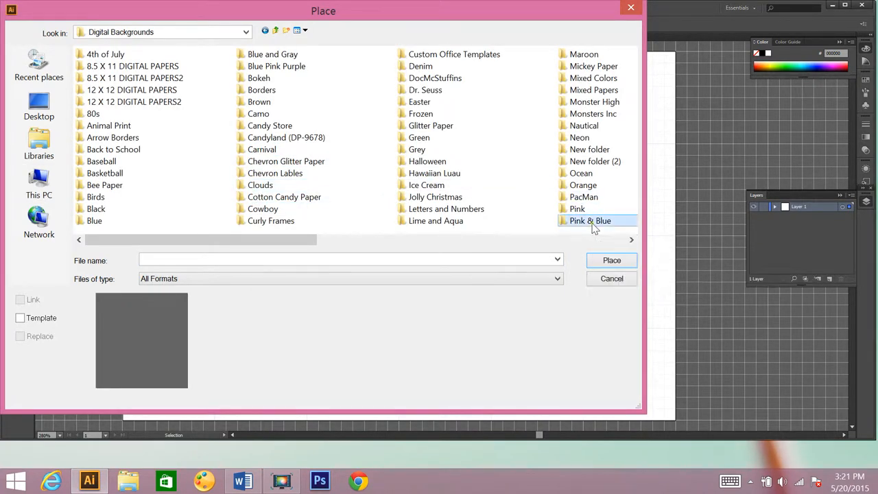
{"action": "double_click", "coordinate": [590, 219]}
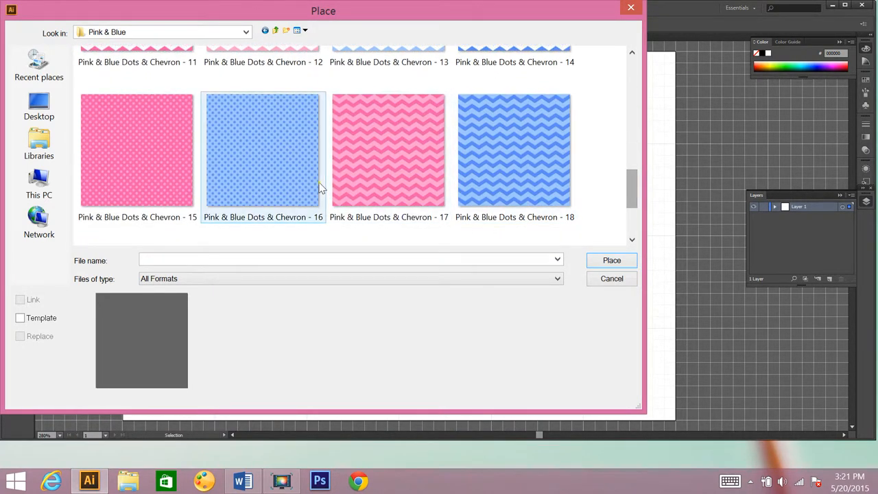
{"action": "left_click", "coordinate": [611, 261]}
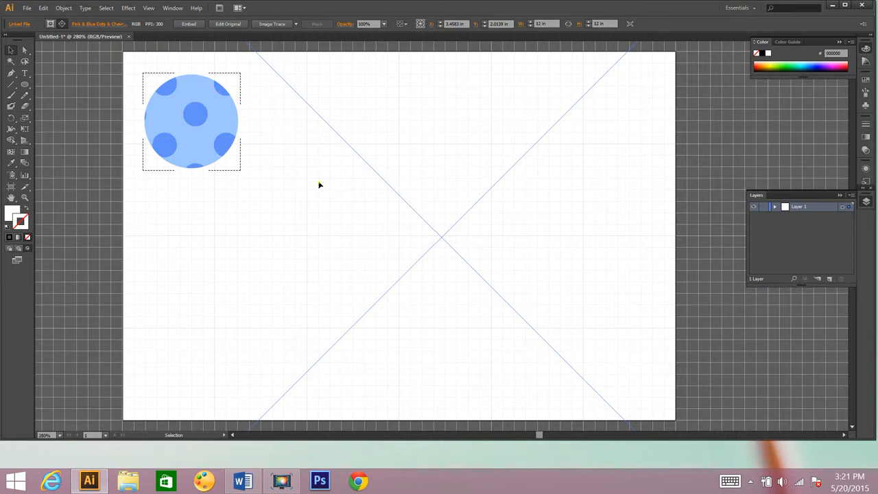
{"action": "mouse_move", "coordinate": [308, 189]}
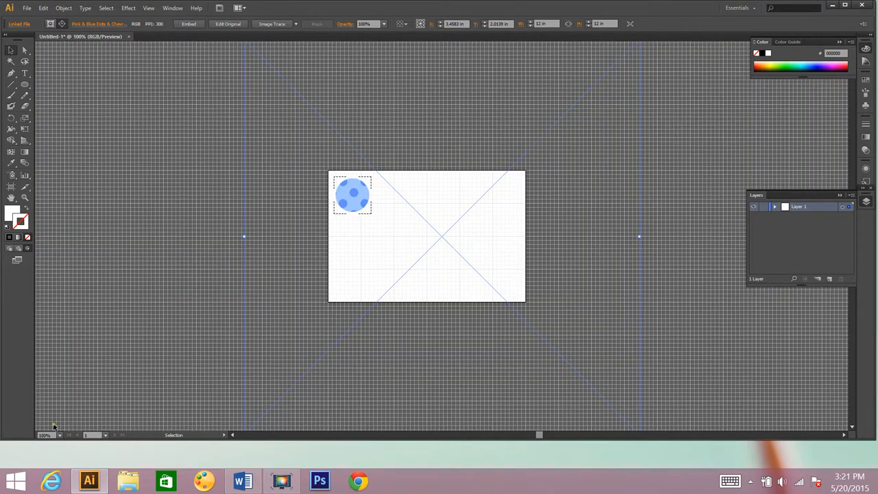
{"action": "mouse_move", "coordinate": [258, 249]}
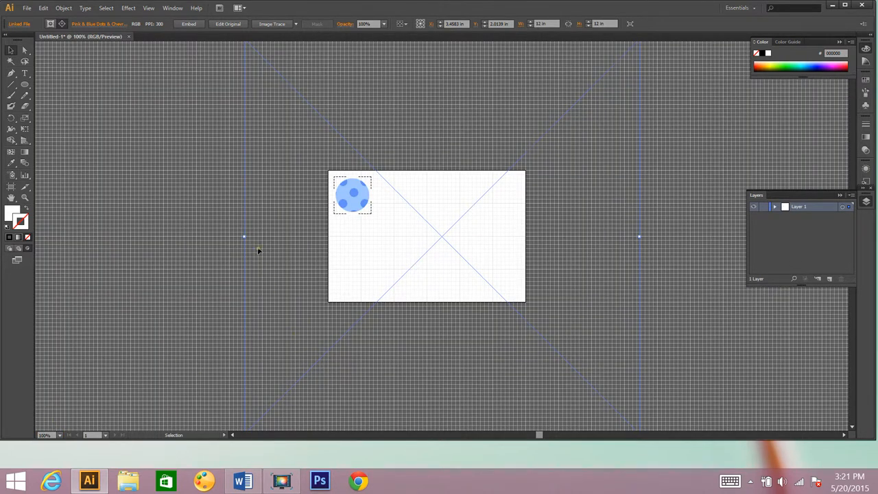
{"action": "mouse_move", "coordinate": [597, 250]}
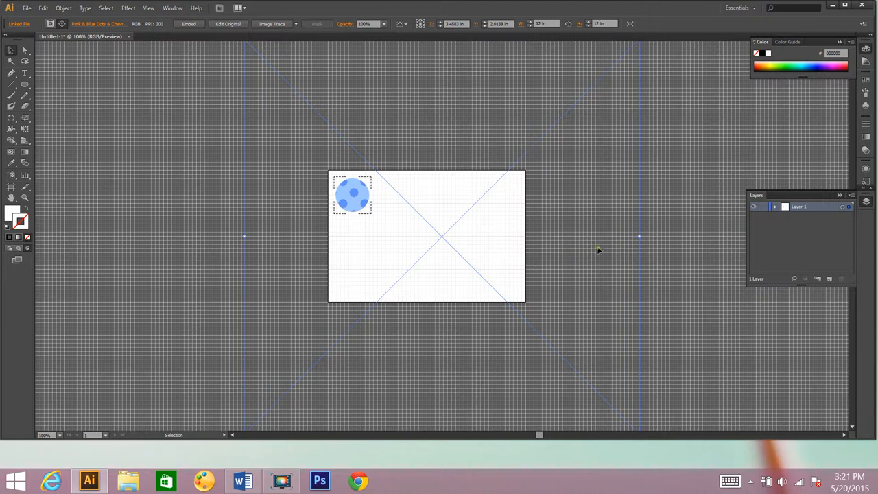
{"action": "mouse_move", "coordinate": [324, 142]}
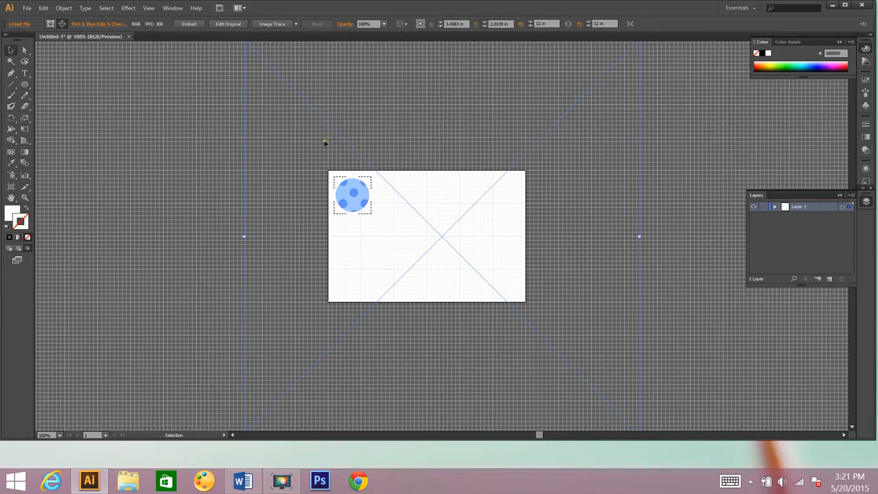
{"action": "mouse_move", "coordinate": [615, 433]}
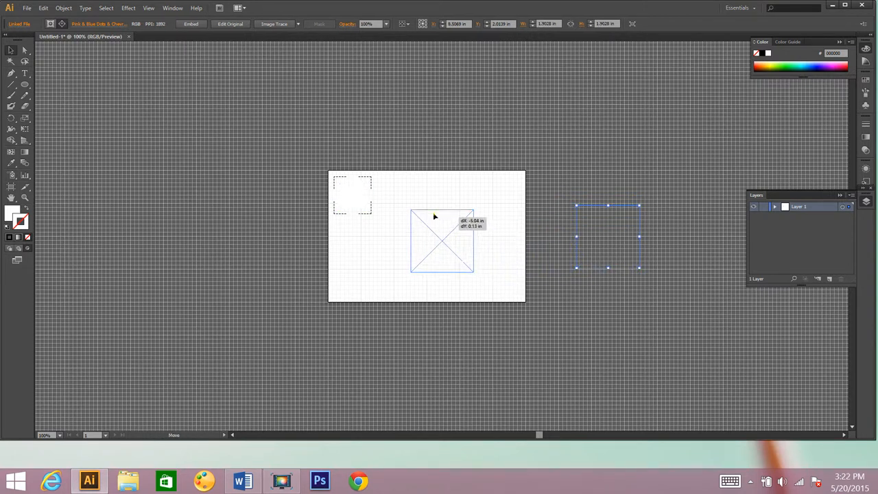
Move the shrunken dotted paper so its fine dot pattern fills the circle
{"action": "left_click_drag", "start_coordinate": [442, 240], "coordinate": [354, 206]}
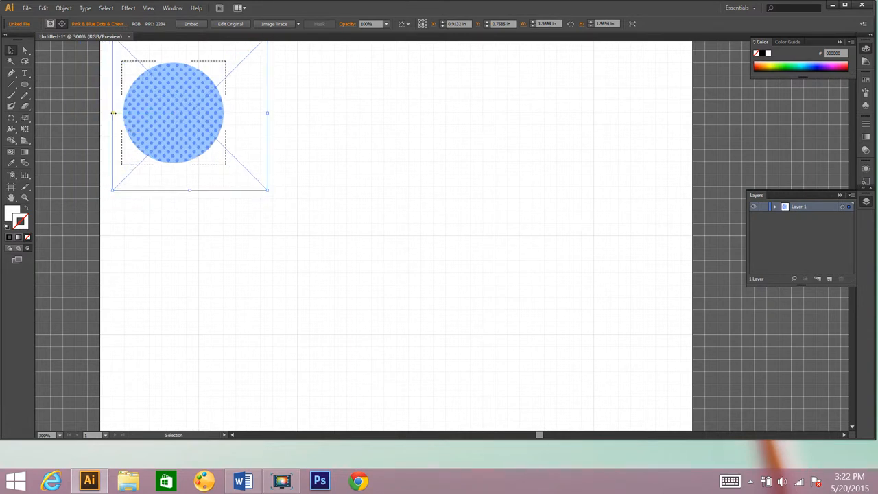
{"action": "mouse_move", "coordinate": [327, 131]}
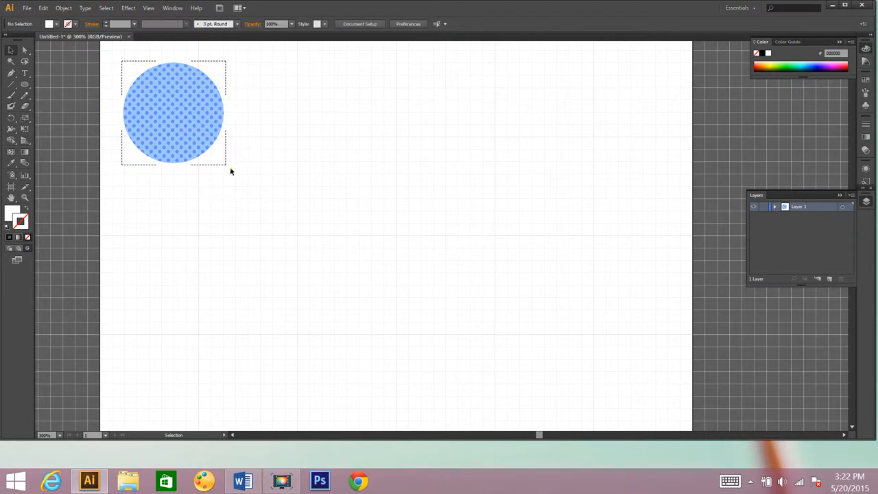
{"action": "mouse_move", "coordinate": [162, 208]}
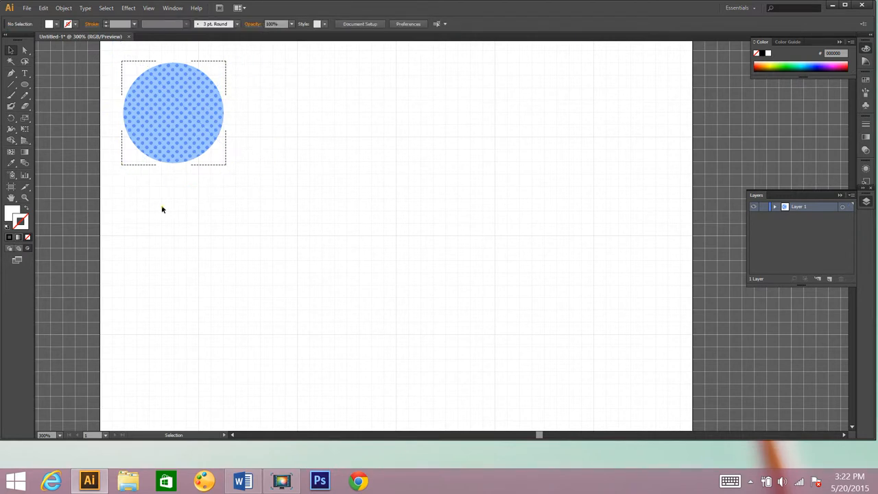
{"action": "mouse_move", "coordinate": [155, 209]}
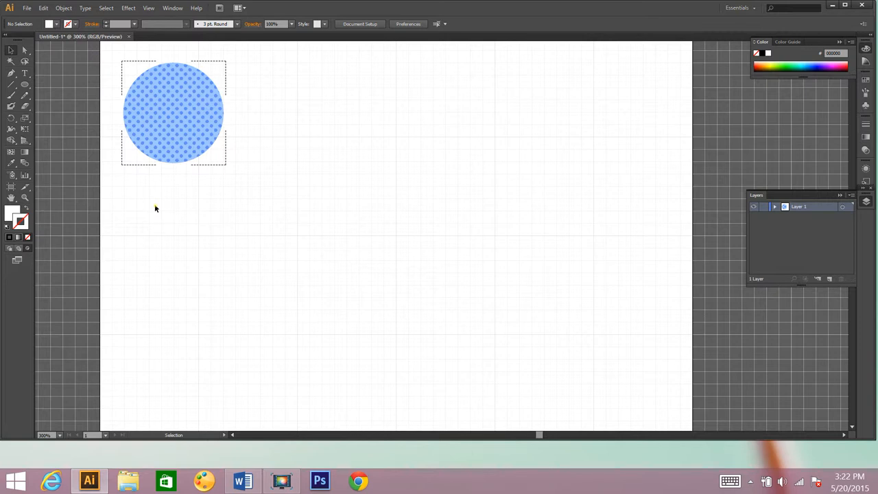
{"action": "mouse_move", "coordinate": [104, 240]}
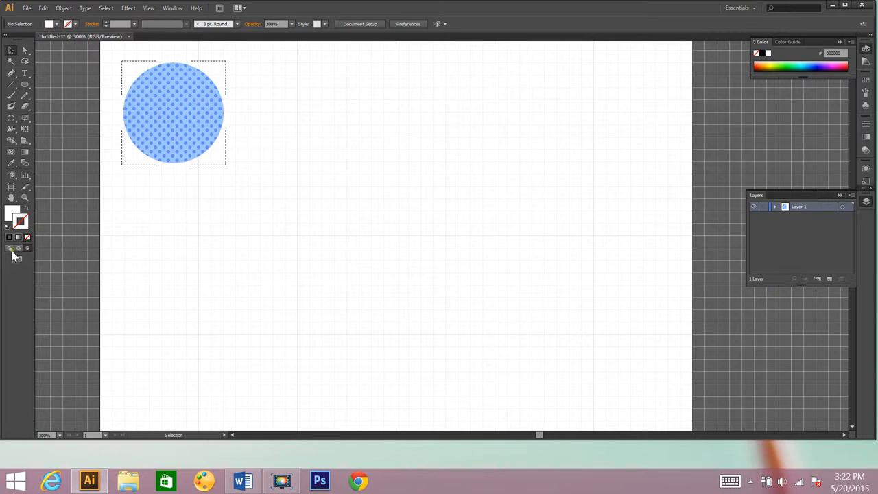
{"action": "mouse_move", "coordinate": [11, 249]}
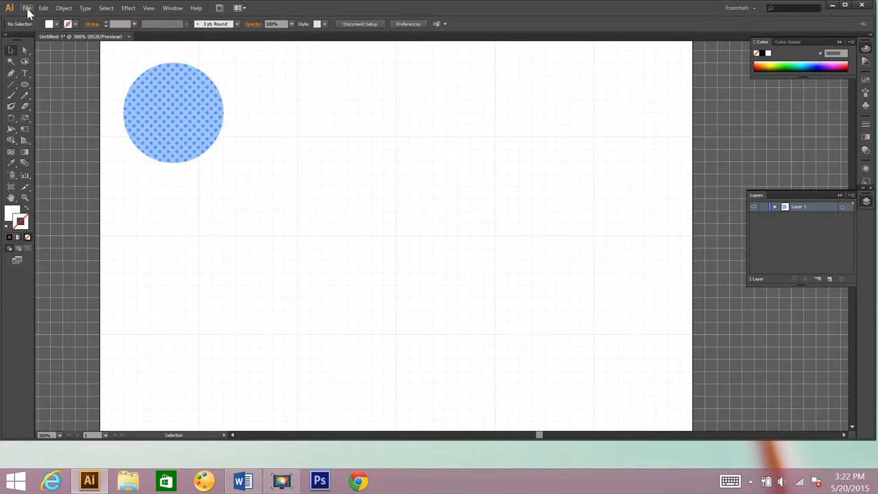
Place the Yellow, white, and blue scalloped frame from the Curly Frames folder
{"action": "left_click", "coordinate": [27, 8]}
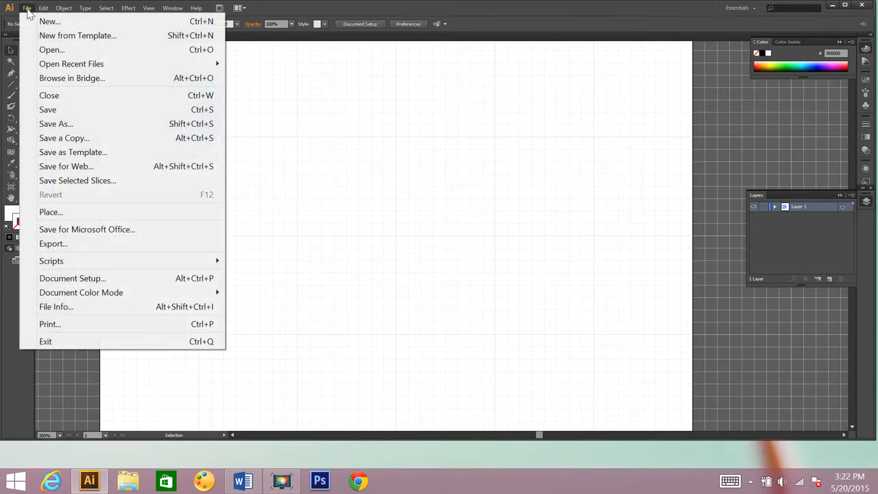
{"action": "left_click", "coordinate": [51, 211]}
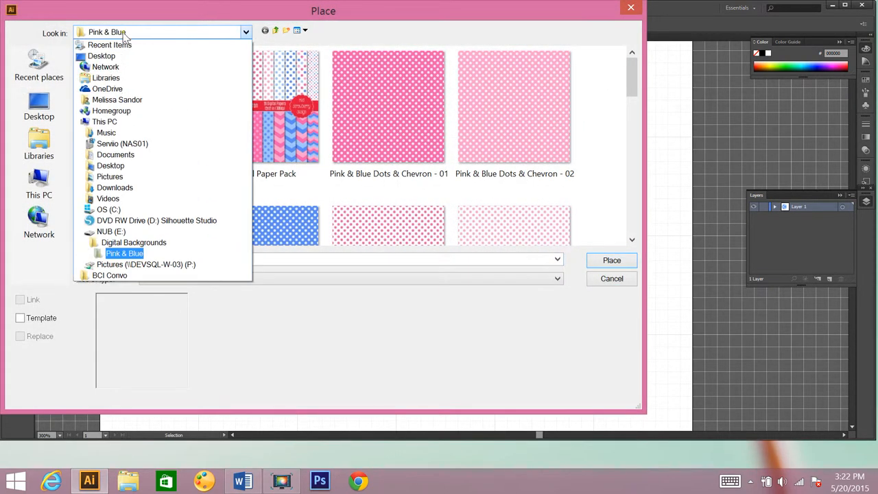
{"action": "left_click", "coordinate": [109, 231]}
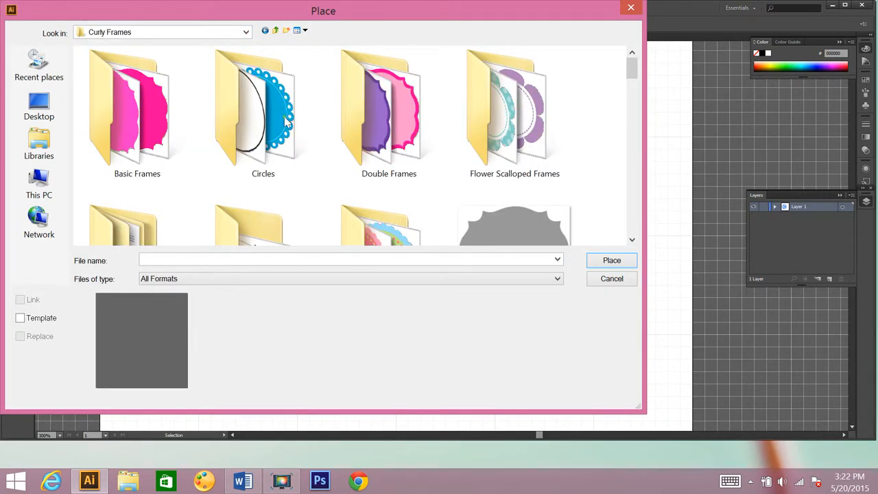
{"action": "scroll", "scroll_direction": "down", "scroll_amount": 3}
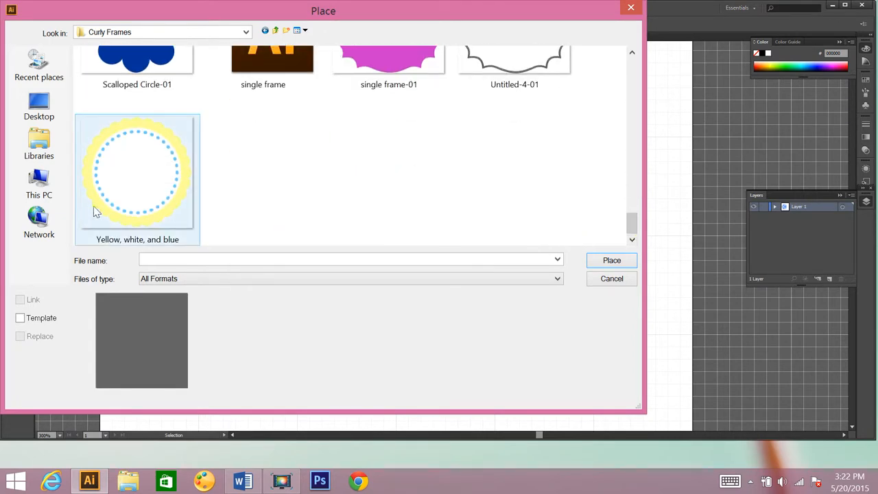
{"action": "left_click", "coordinate": [612, 261]}
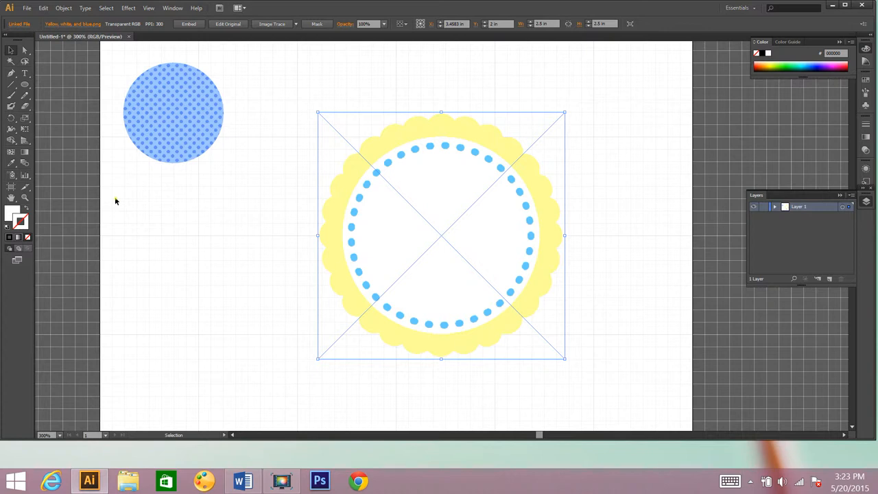
{"action": "mouse_move", "coordinate": [346, 246]}
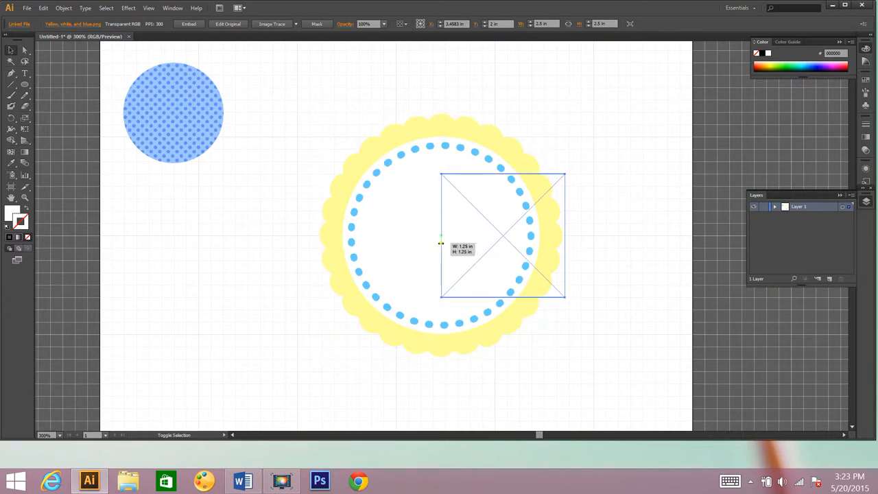
Scale the scalloped frame down and centre it over the polka-dot circle, then deselect
{"action": "left_click_drag", "start_coordinate": [442, 174], "coordinate": [483, 198]}
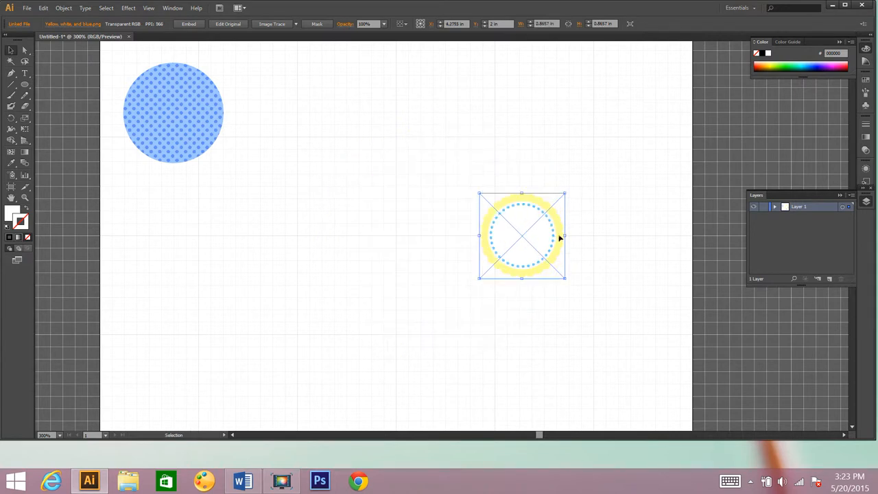
{"action": "left_click_drag", "start_coordinate": [521, 236], "coordinate": [176, 113]}
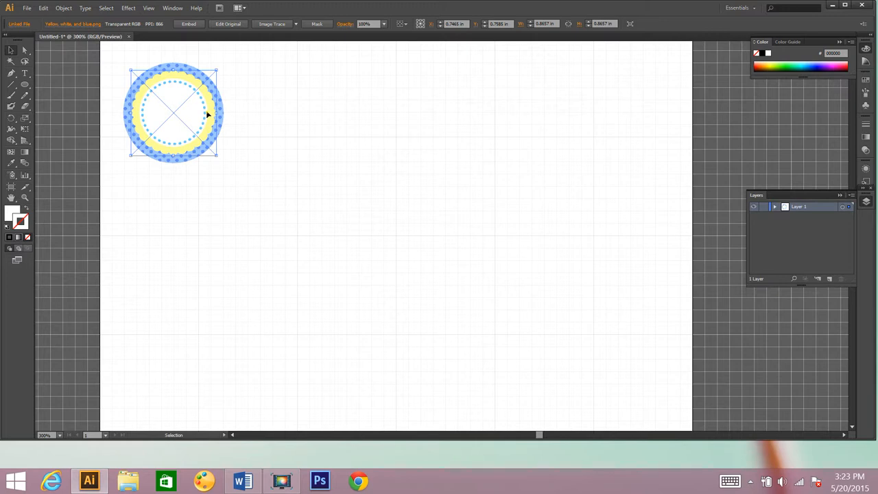
{"action": "left_click", "coordinate": [252, 117]}
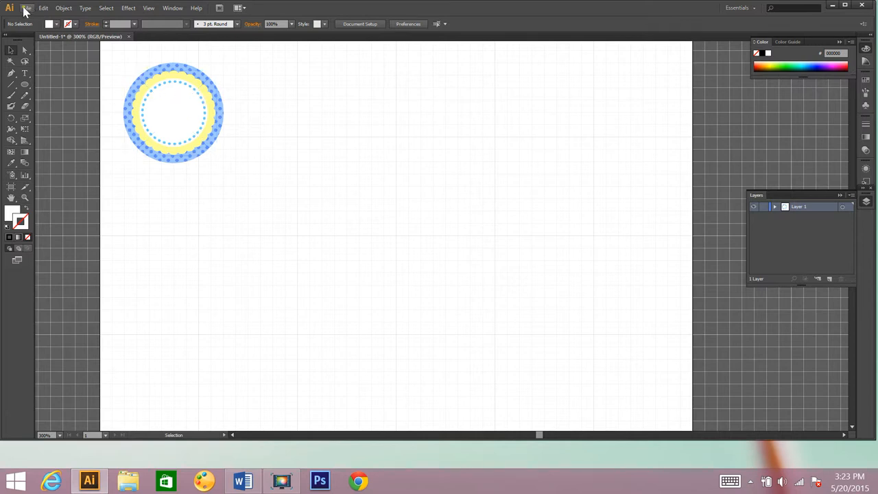
Browse File > Place to NUB (E:) > Clip Art > Owls > PNG FILES for the owl image
{"action": "left_click", "coordinate": [27, 8]}
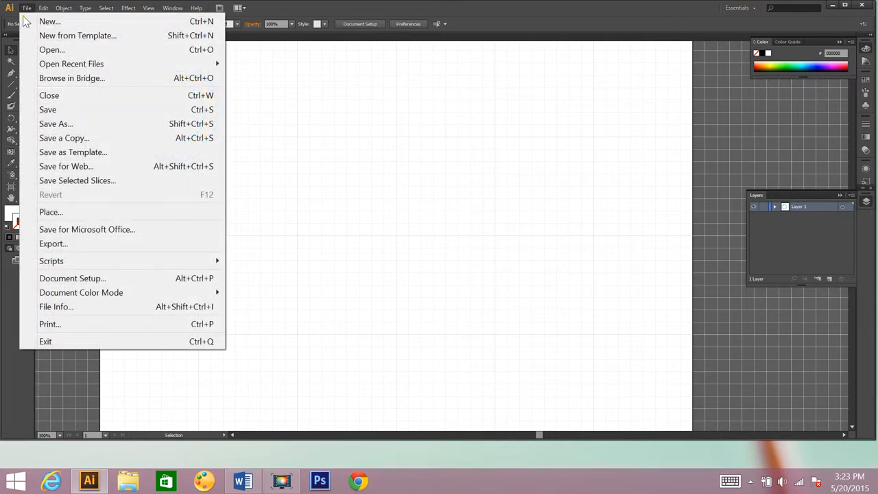
{"action": "left_click", "coordinate": [50, 211]}
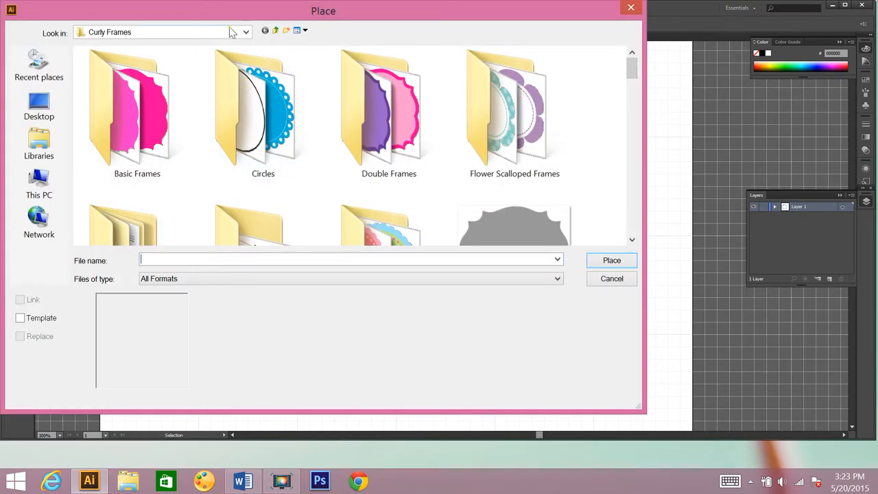
{"action": "left_click", "coordinate": [245, 31]}
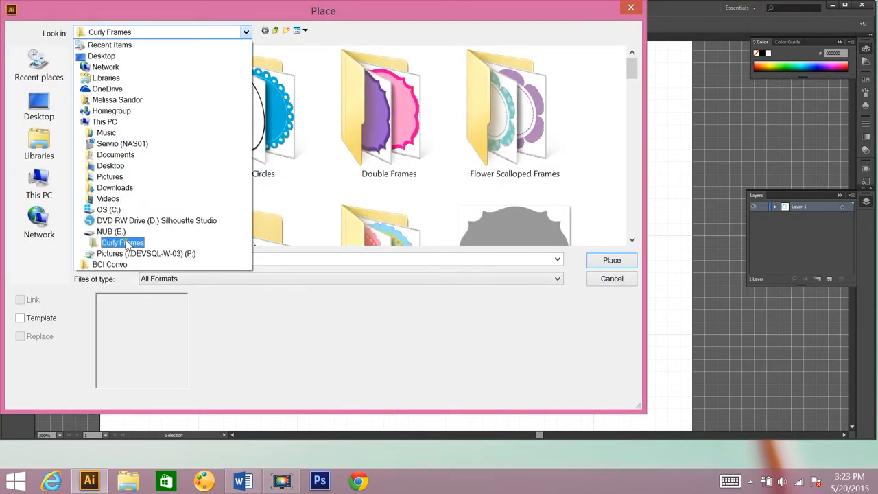
{"action": "left_click", "coordinate": [112, 231]}
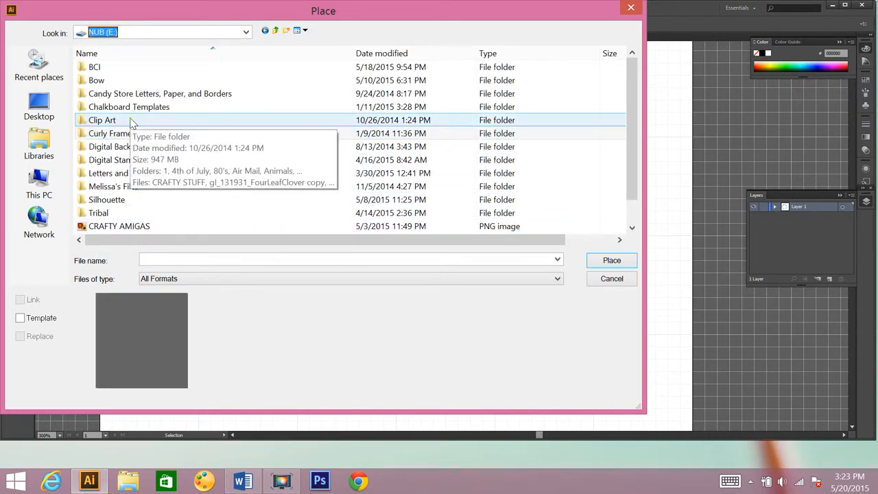
{"action": "double_click", "coordinate": [101, 120]}
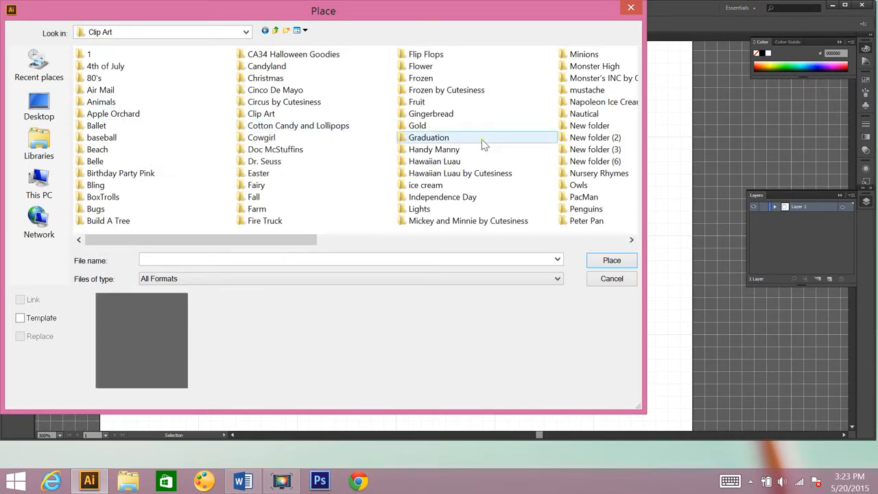
{"action": "double_click", "coordinate": [579, 184]}
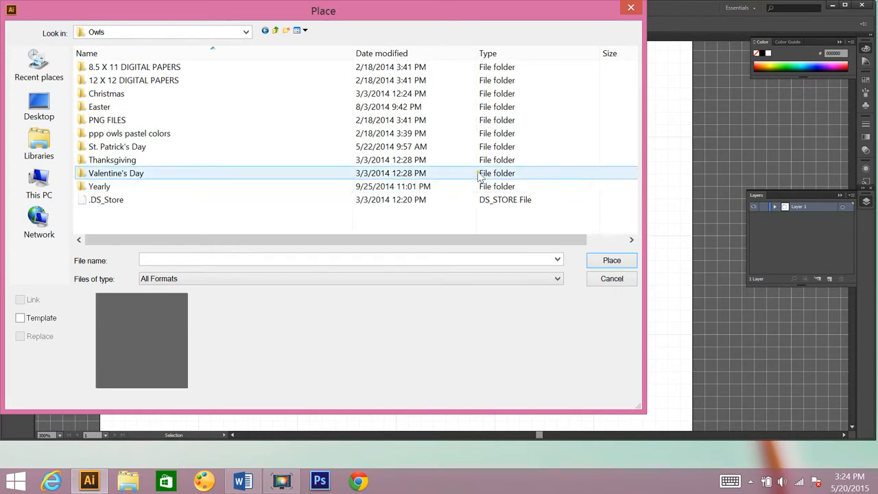
{"action": "double_click", "coordinate": [107, 119]}
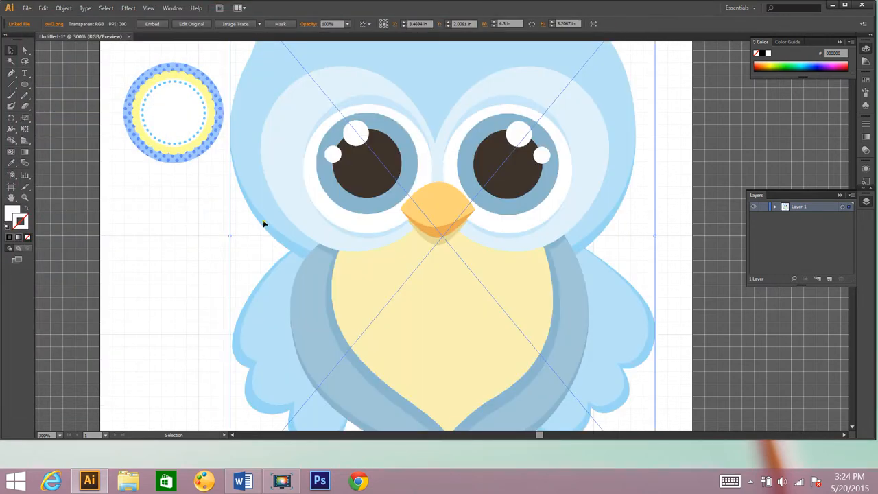
{"action": "mouse_move", "coordinate": [250, 236]}
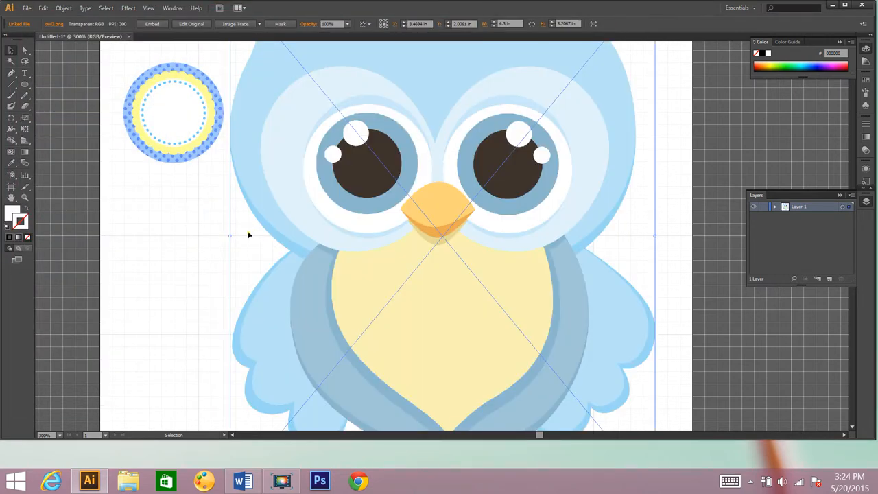
{"action": "mouse_move", "coordinate": [236, 239]}
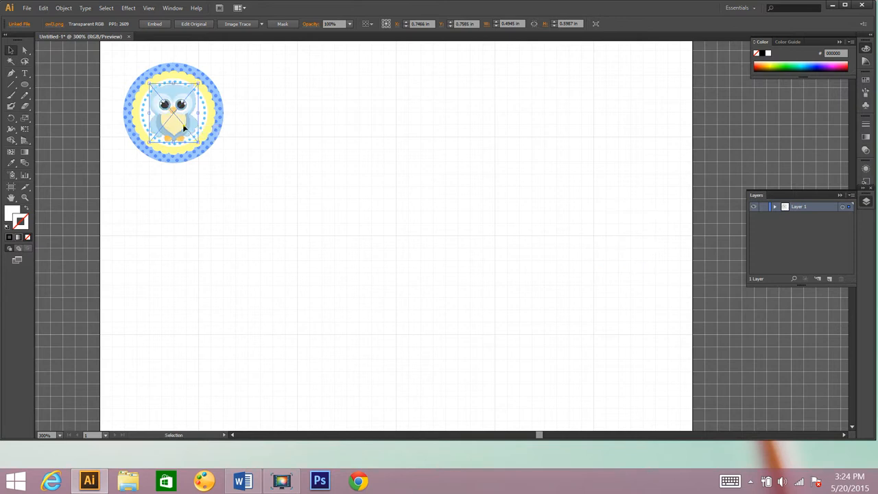
{"action": "mouse_move", "coordinate": [151, 115]}
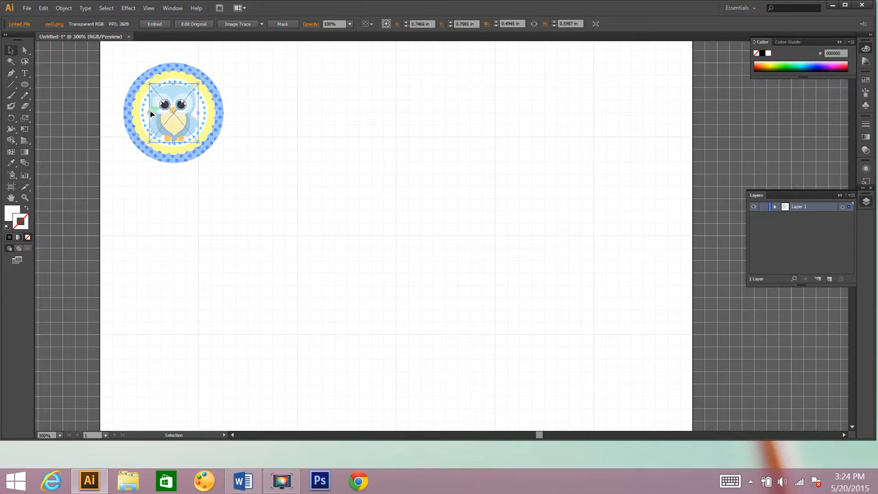
Position the shrunken blue owl in the centre of the scalloped badge
{"action": "left_click_drag", "start_coordinate": [149, 115], "coordinate": [156, 113]}
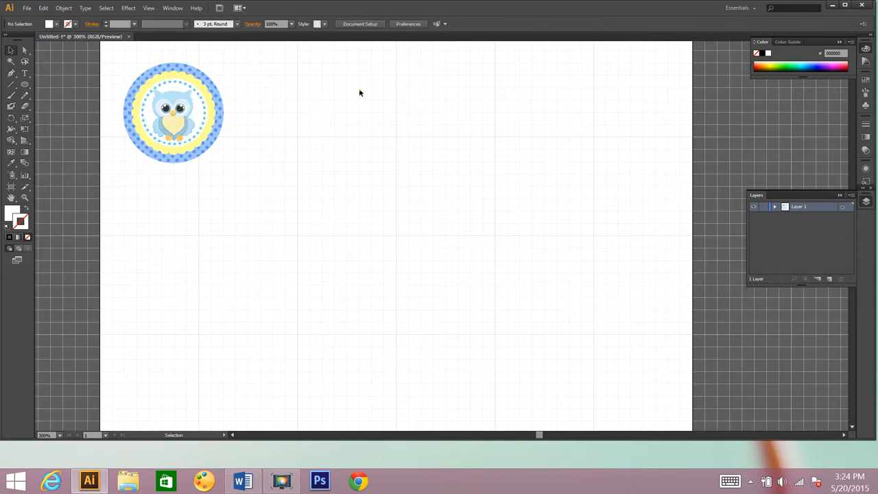
{"action": "mouse_move", "coordinate": [233, 77]}
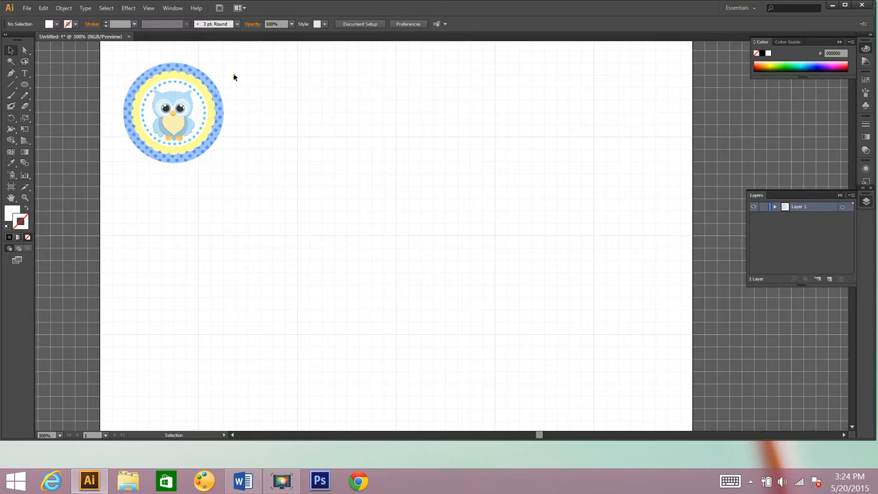
{"action": "mouse_move", "coordinate": [237, 90]}
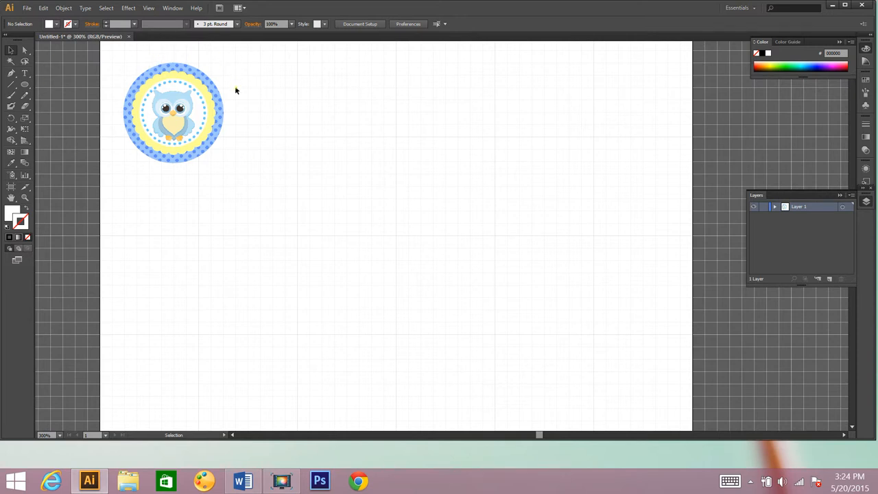
{"action": "mouse_move", "coordinate": [396, 351]}
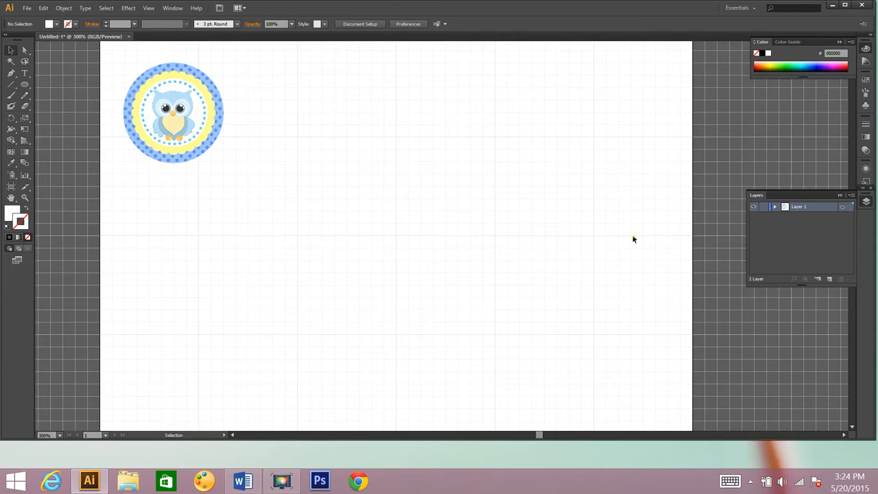
{"action": "mouse_move", "coordinate": [119, 200]}
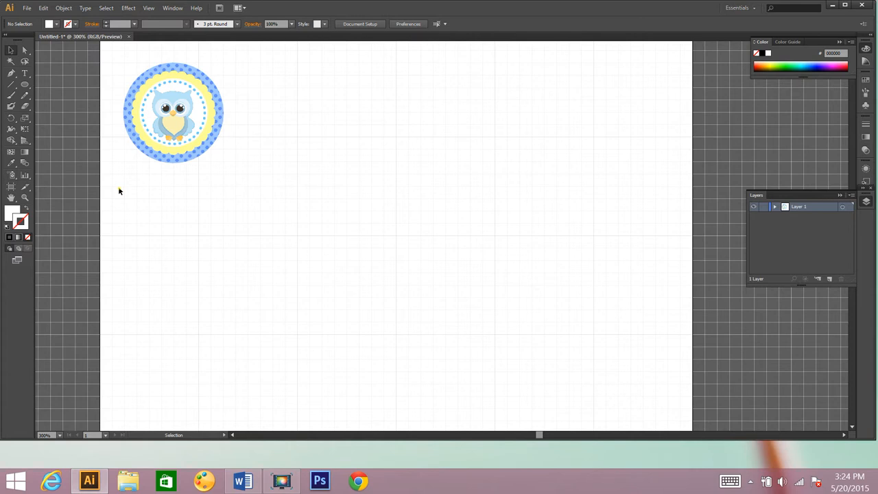
Start a JPEG export of the artwork named Owls2
{"action": "left_click", "coordinate": [28, 8]}
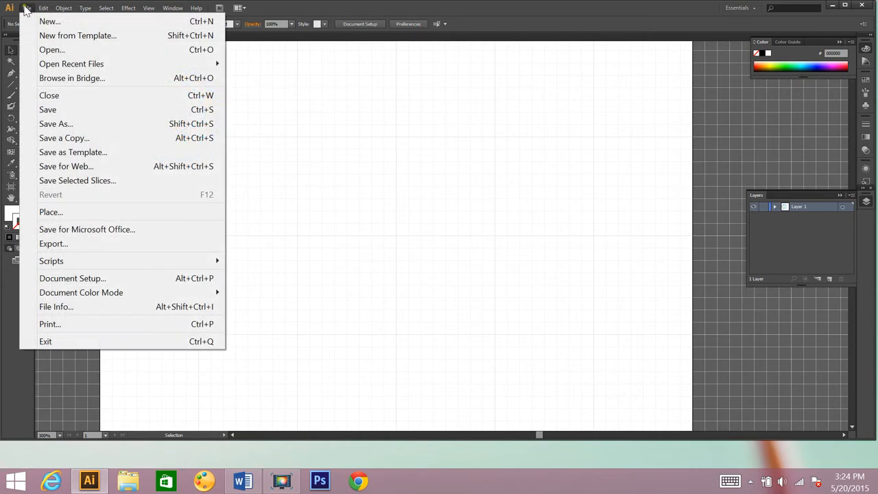
{"action": "mouse_move", "coordinate": [55, 123]}
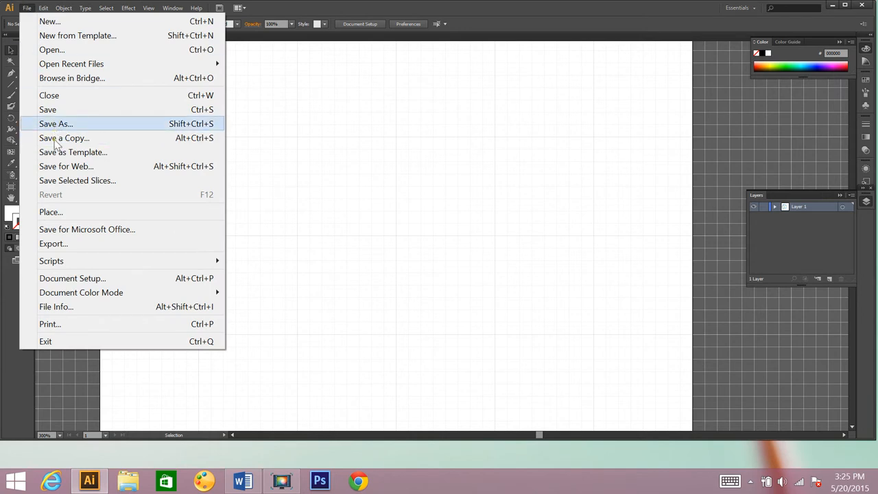
{"action": "mouse_move", "coordinate": [53, 244]}
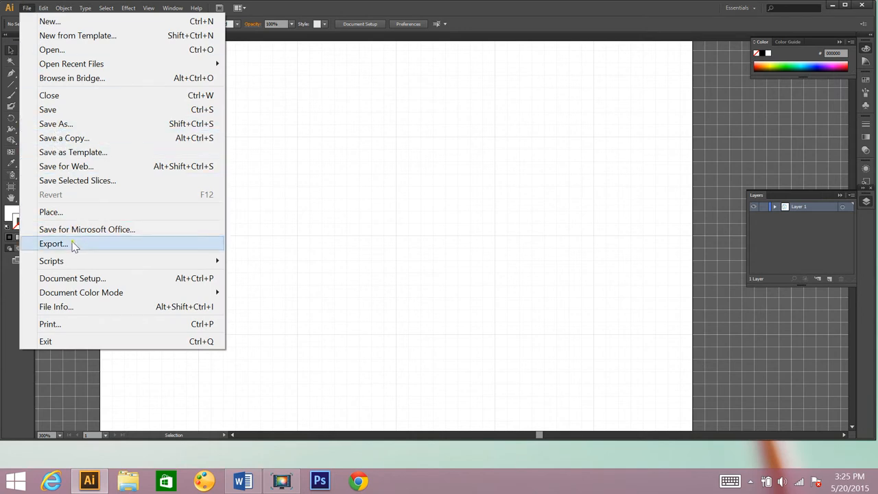
{"action": "left_click", "coordinate": [53, 244]}
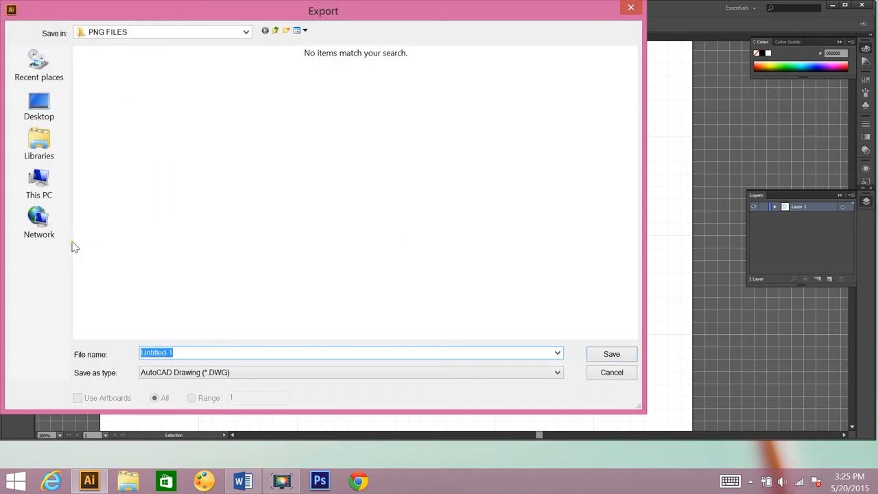
{"action": "mouse_move", "coordinate": [242, 379]}
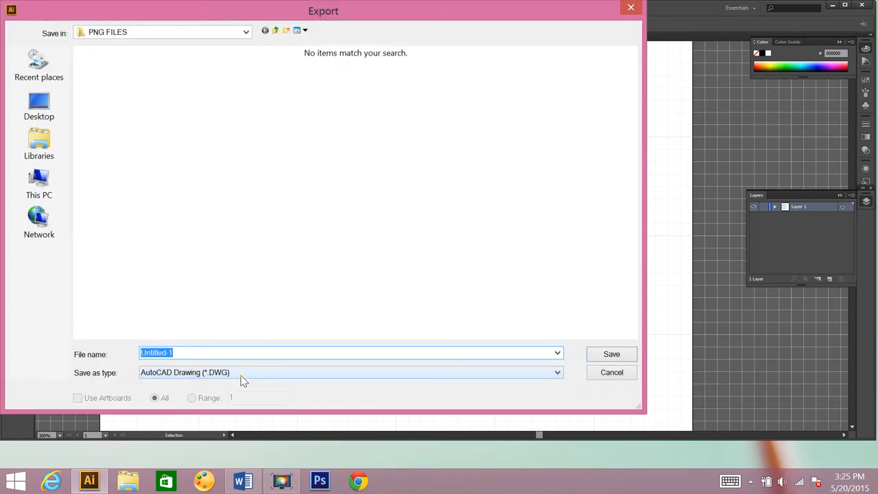
{"action": "mouse_move", "coordinate": [238, 374]}
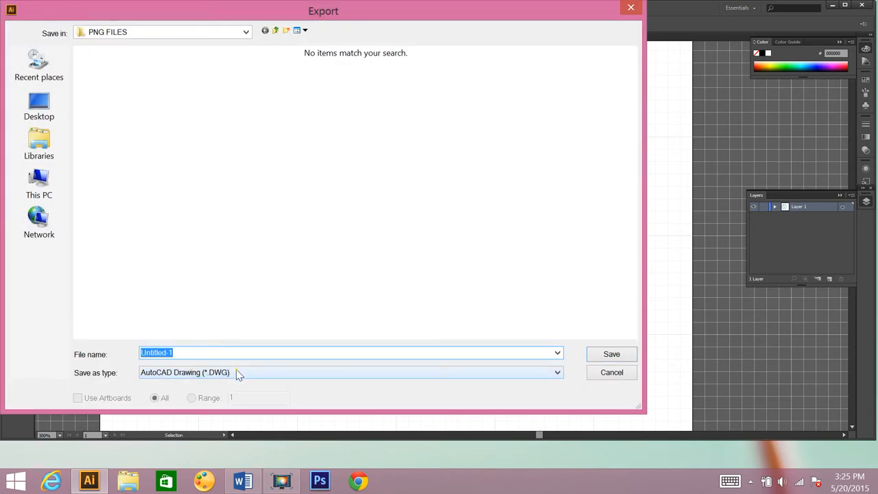
{"action": "left_click", "coordinate": [350, 372]}
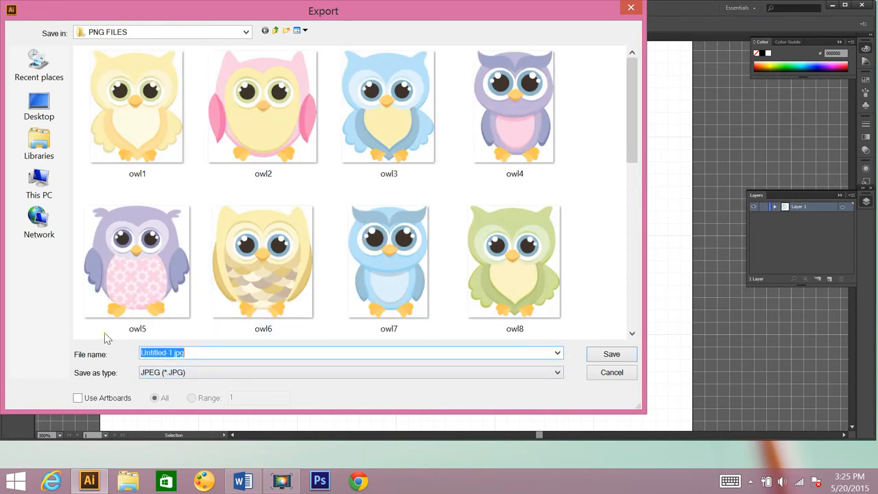
{"action": "type", "text": "Owls"}
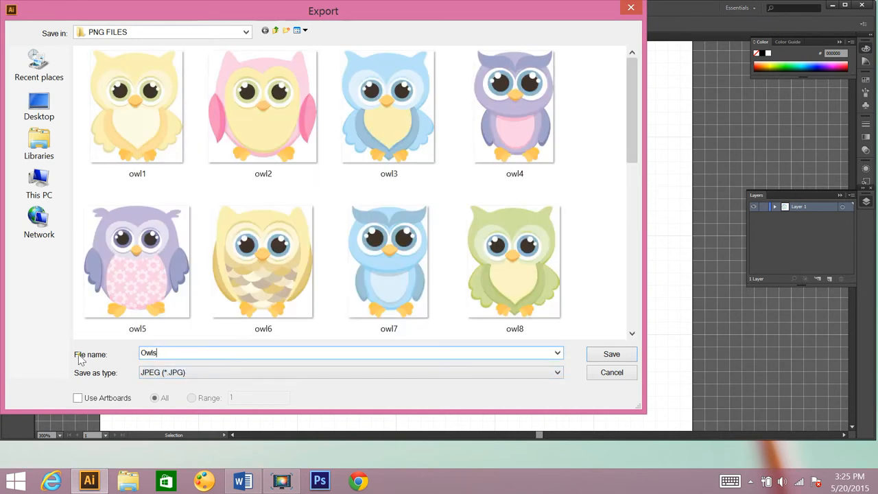
{"action": "mouse_move", "coordinate": [38, 186]}
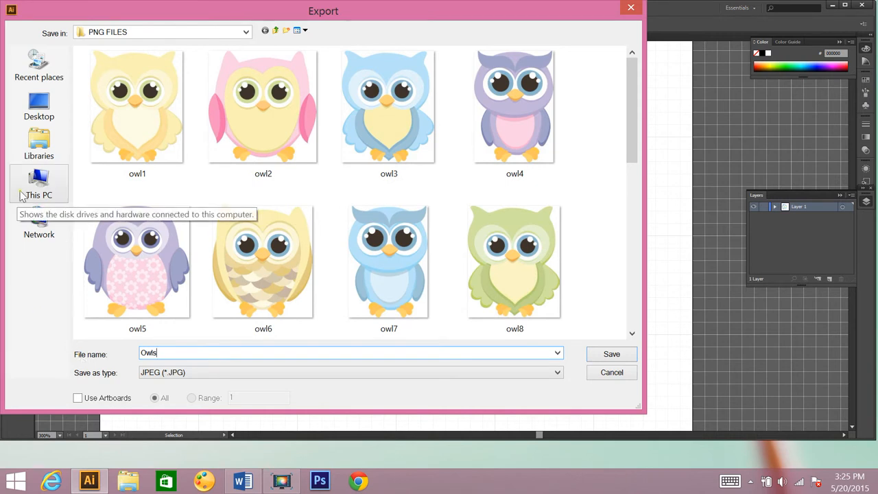
Save it into the Custom2 folder on the NUB (E:) drive, limited to the artboard
{"action": "left_click", "coordinate": [38, 184]}
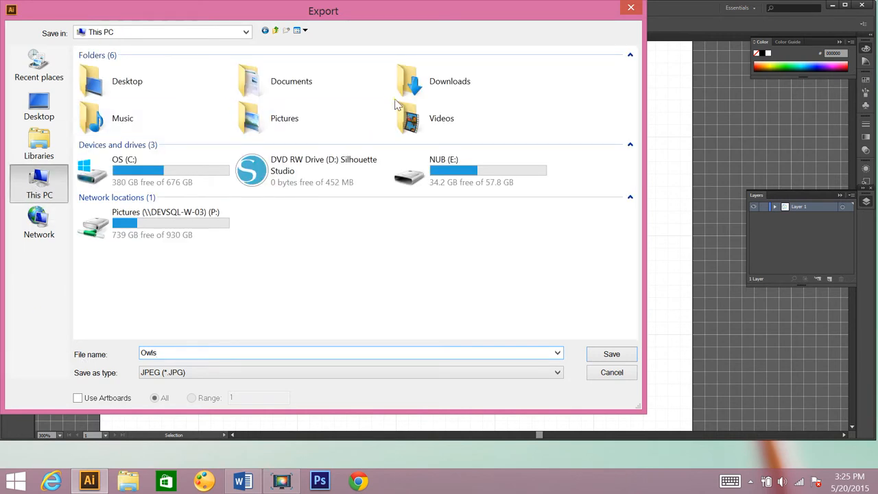
{"action": "double_click", "coordinate": [291, 81]}
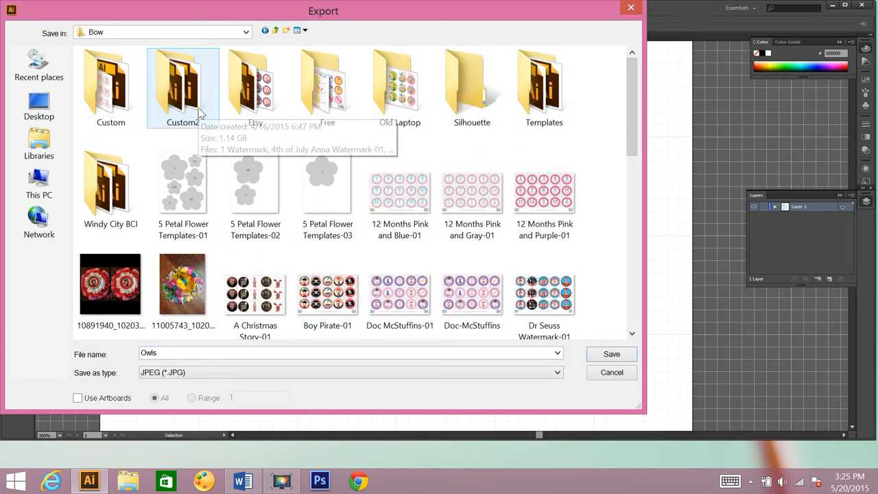
{"action": "double_click", "coordinate": [183, 88]}
{"action": "type", "text": "2"}
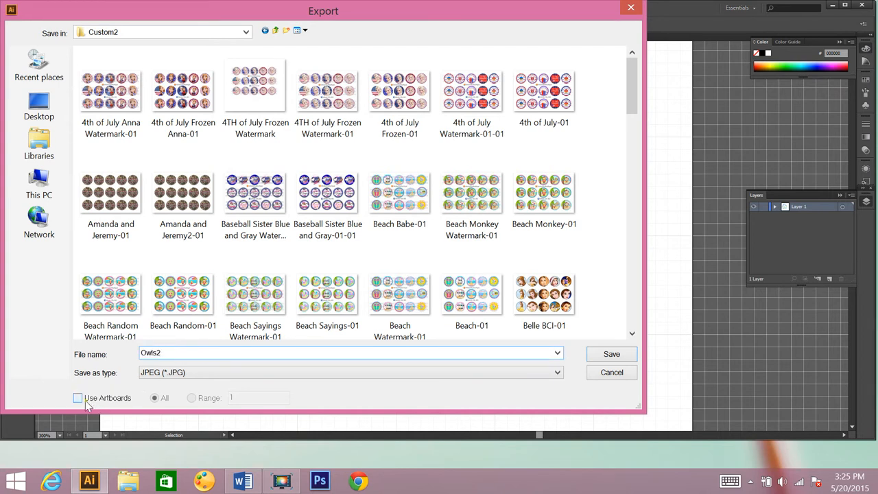
{"action": "left_click", "coordinate": [77, 398]}
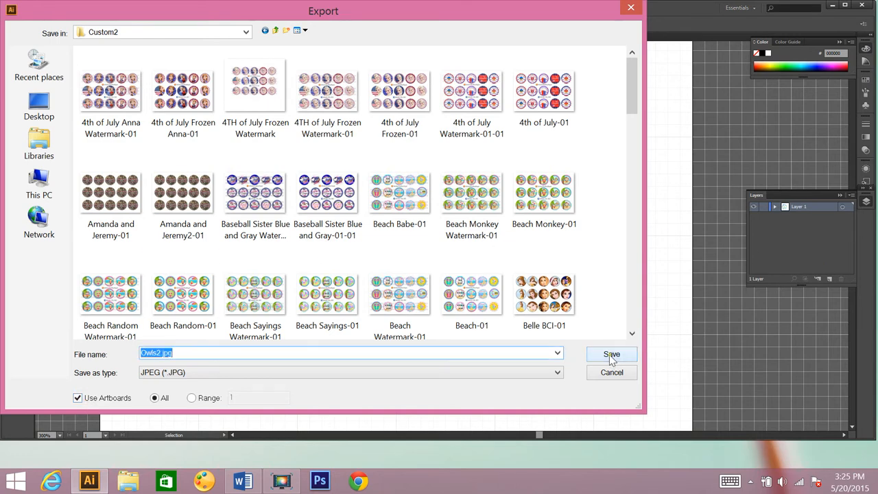
{"action": "left_click", "coordinate": [612, 354]}
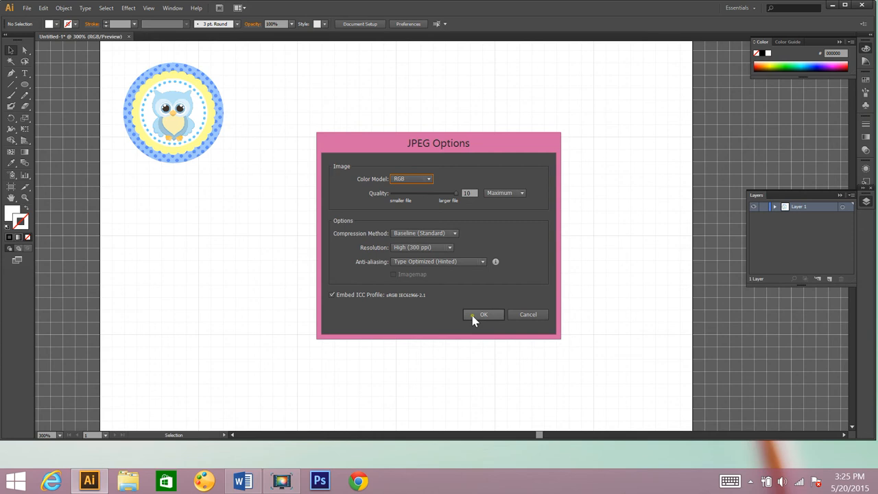
Accept the default JPEG image options to finish exporting Owls2
{"action": "left_click", "coordinate": [483, 314]}
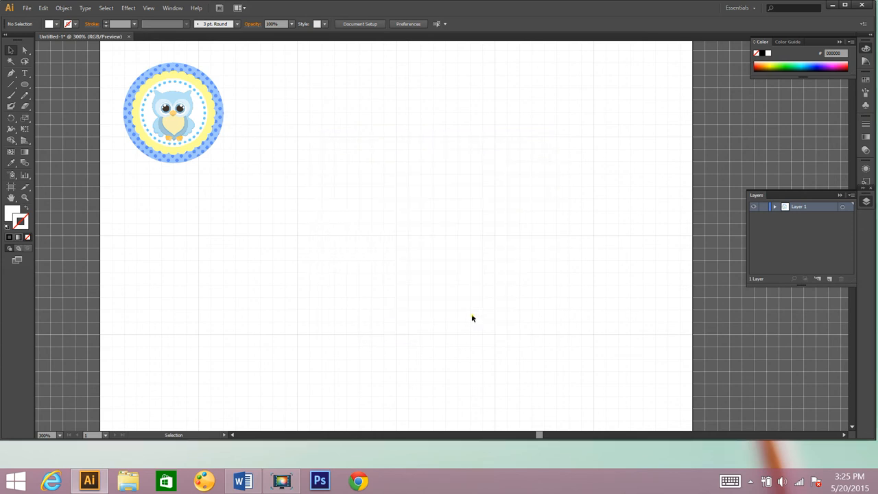